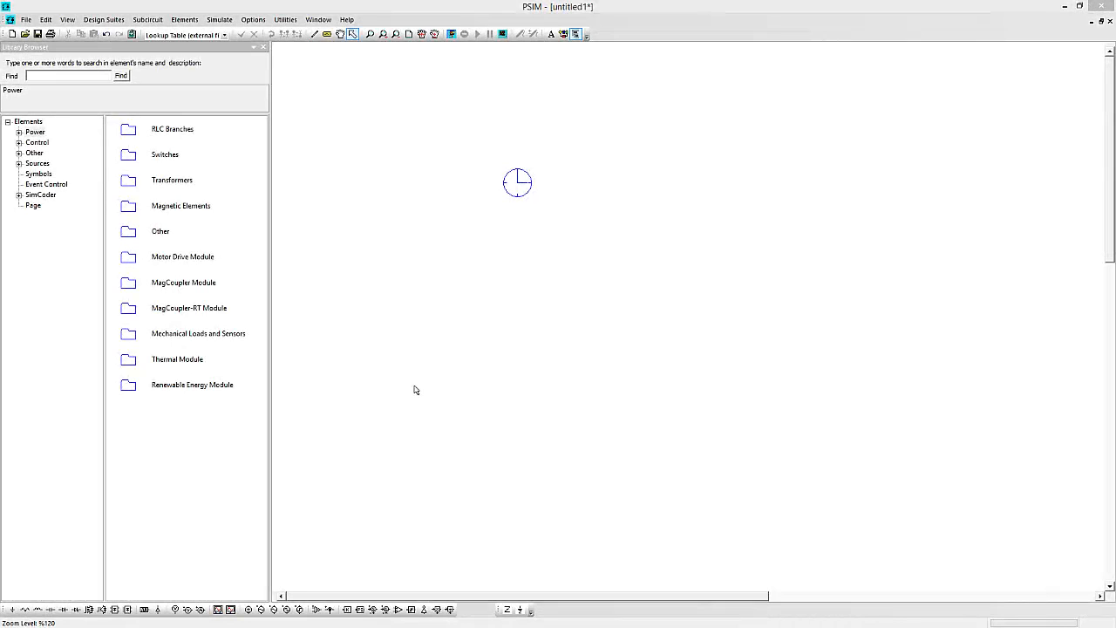
{"action": "mouse_move", "coordinate": [408, 388]}
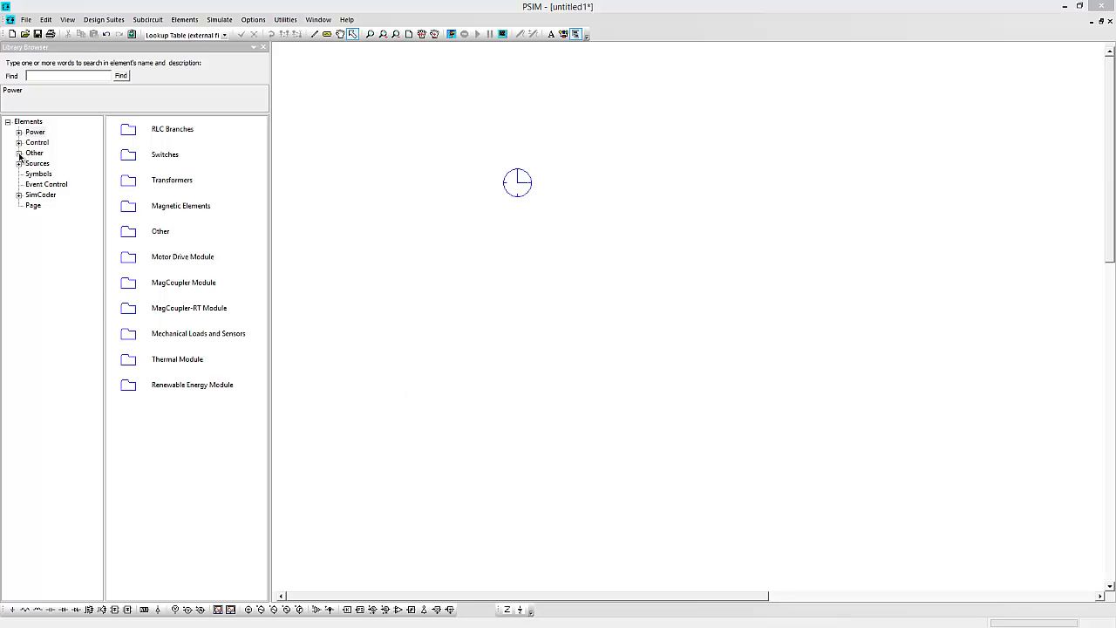
Drag a Lookup Table function block onto the schematic below the clock symbol.
{"action": "left_click", "coordinate": [61, 194]}
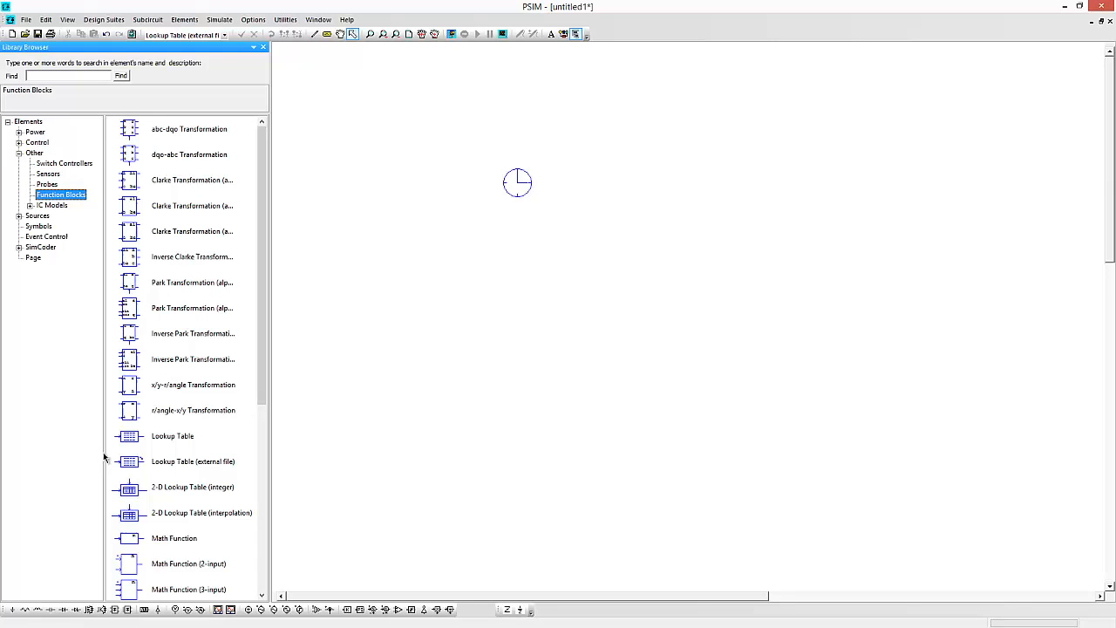
{"action": "left_click", "coordinate": [173, 435]}
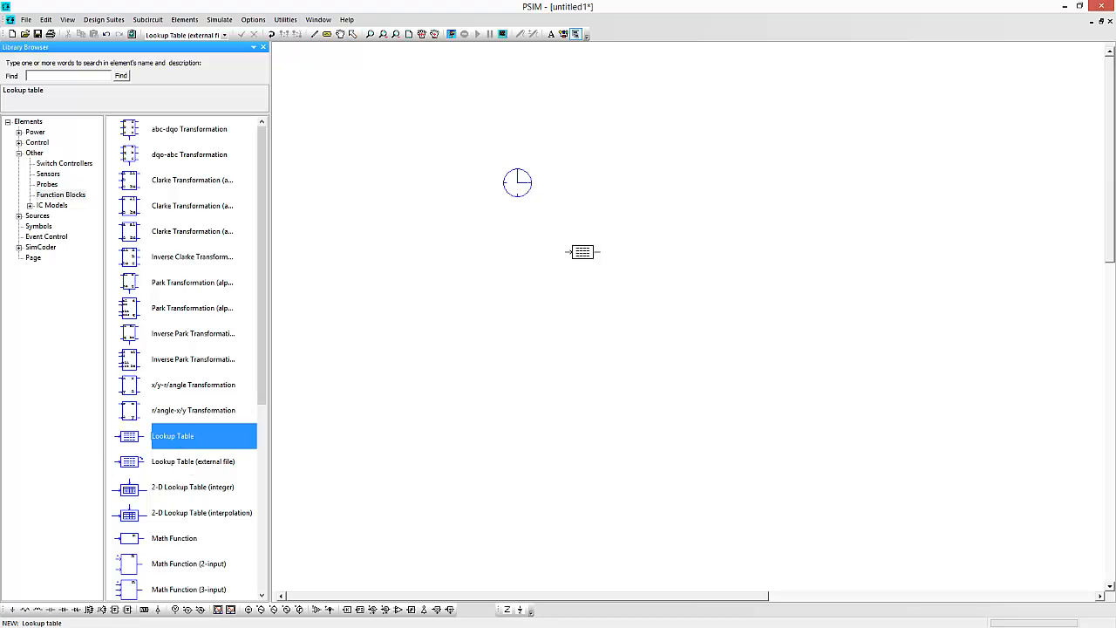
{"action": "left_click_drag", "start_coordinate": [583, 252], "coordinate": [575, 315]}
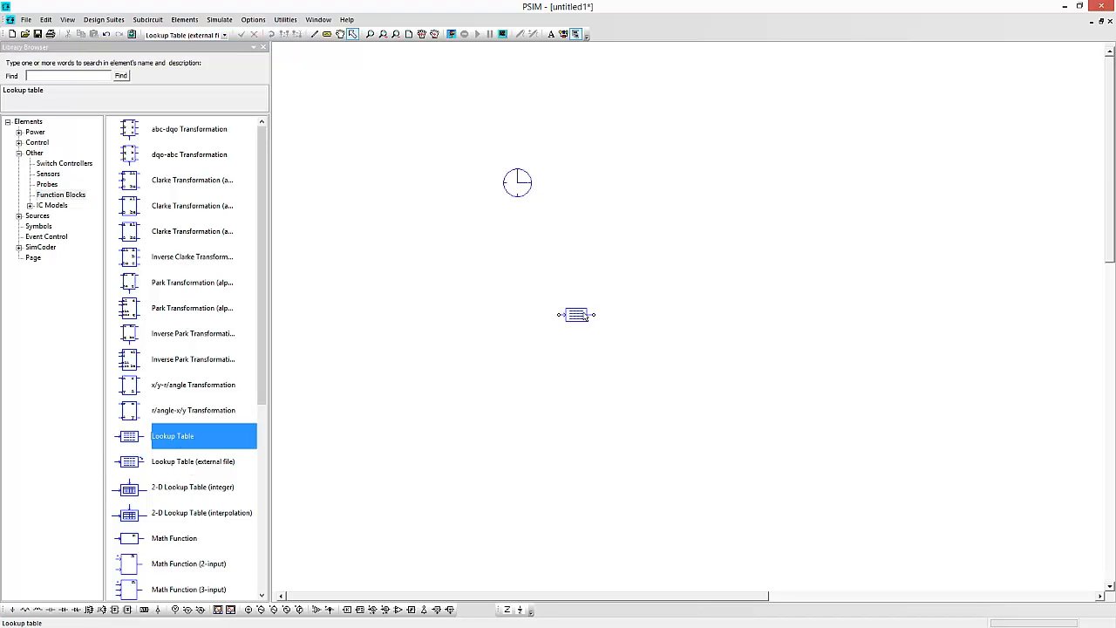
Fill the lookup table with 3 rows mapping inputs 1, 2, 3 to outputs 2, 3, 4, and redraw.
{"action": "double_click", "coordinate": [575, 315]}
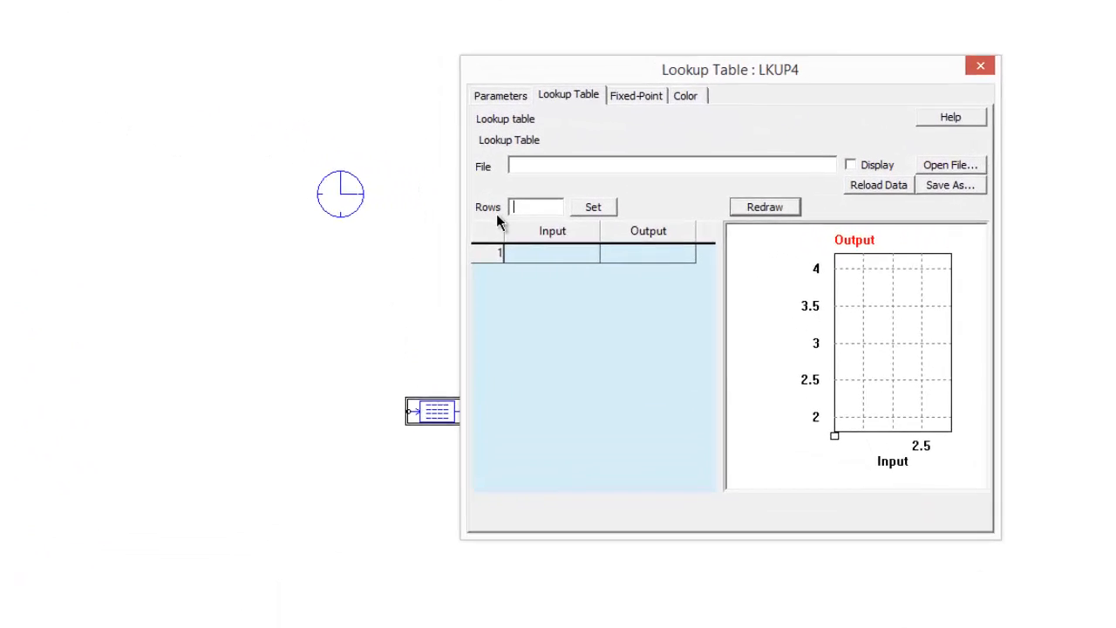
{"action": "left_click", "coordinate": [593, 207]}
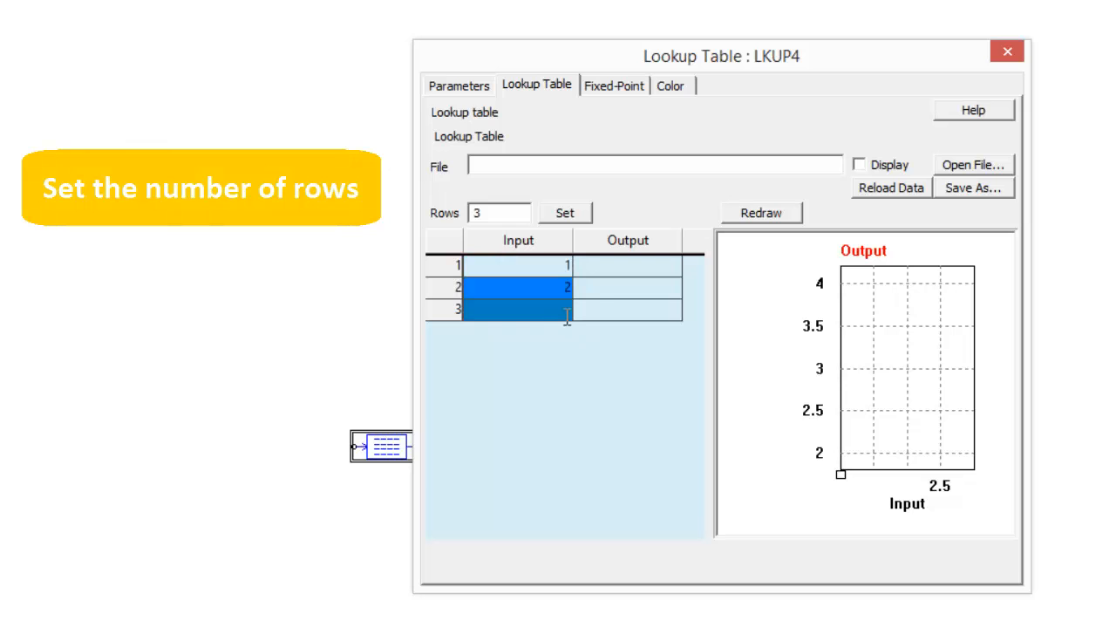
{"action": "left_click", "coordinate": [626, 287]}
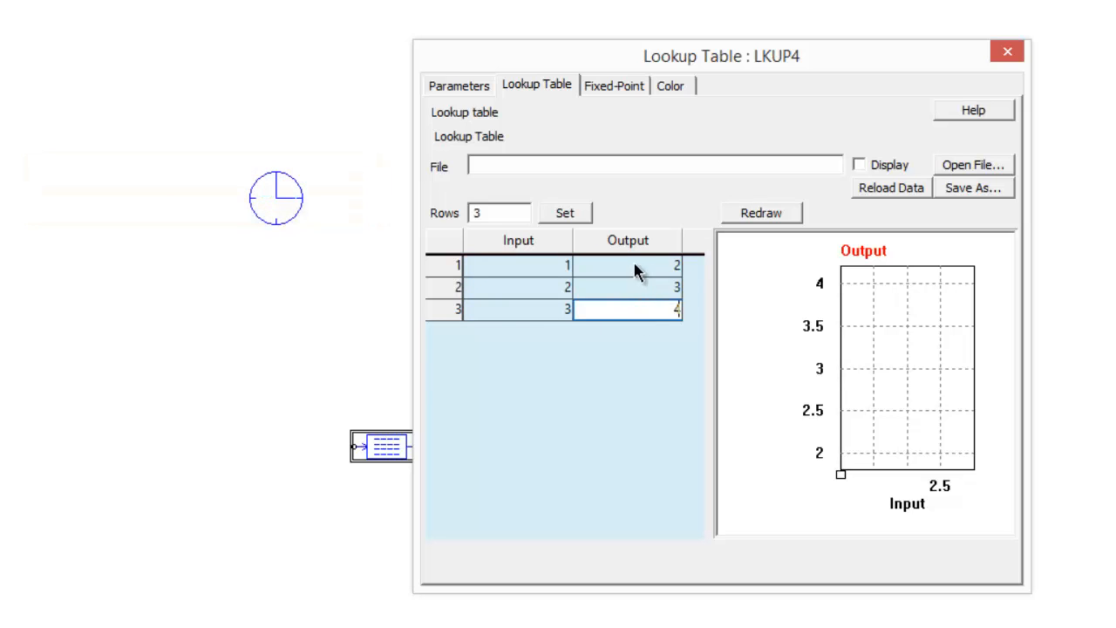
{"action": "left_click", "coordinate": [759, 211]}
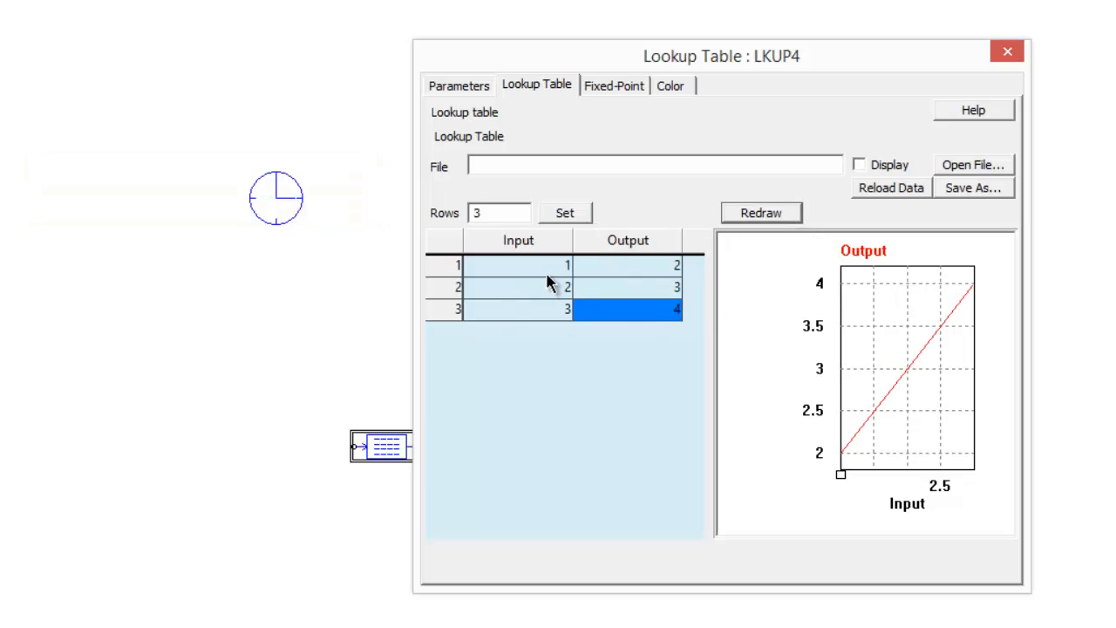
{"action": "mouse_move", "coordinate": [646, 299]}
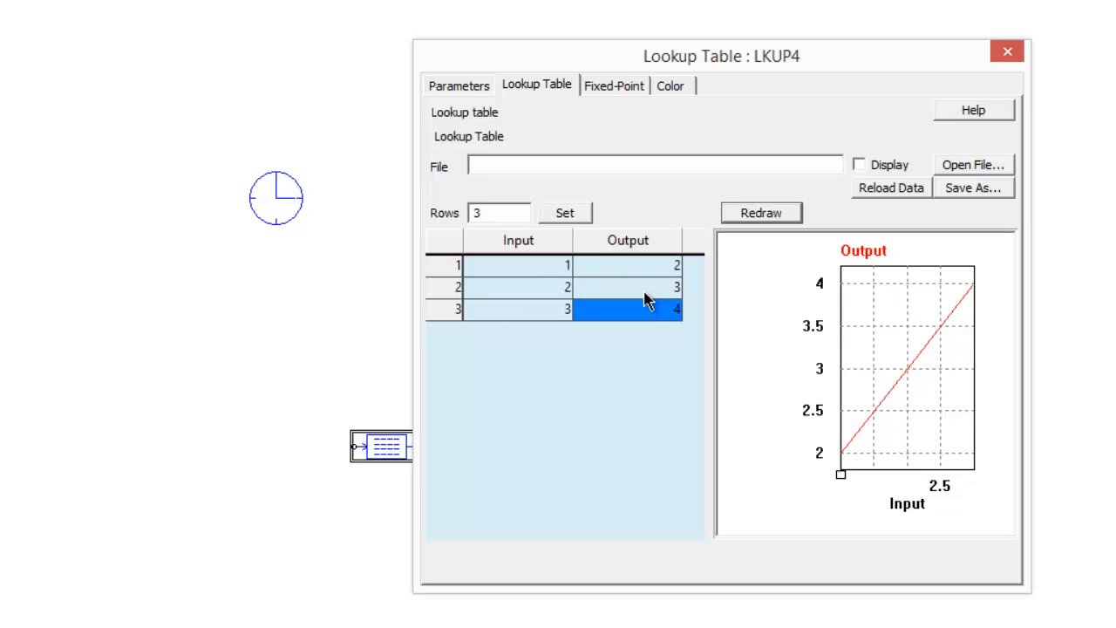
{"action": "mouse_move", "coordinate": [698, 378]}
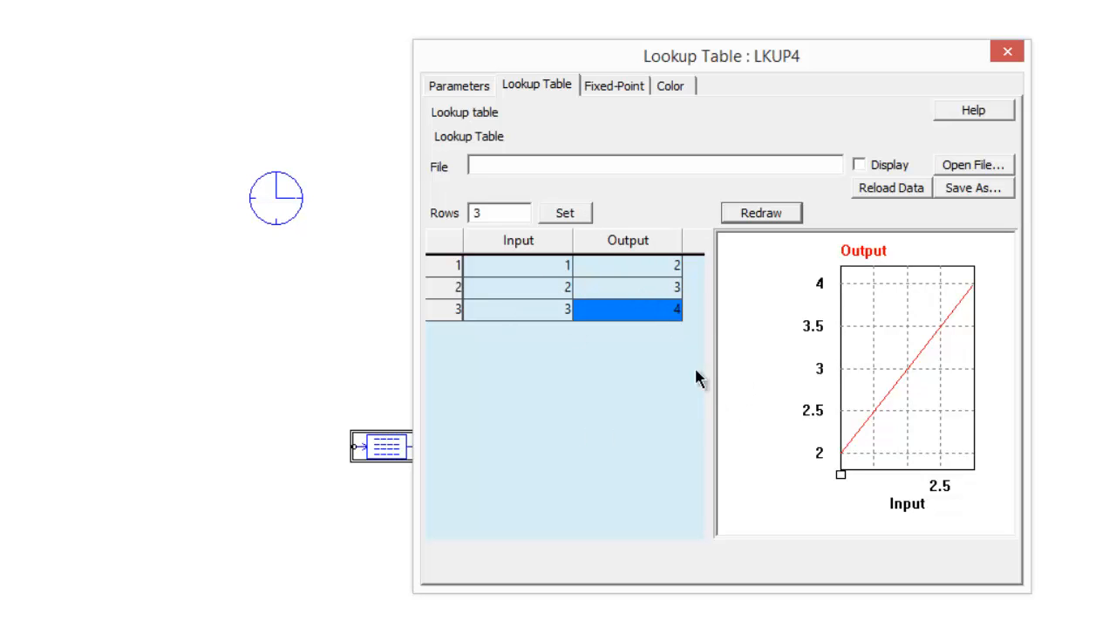
{"action": "mouse_move", "coordinate": [584, 303]}
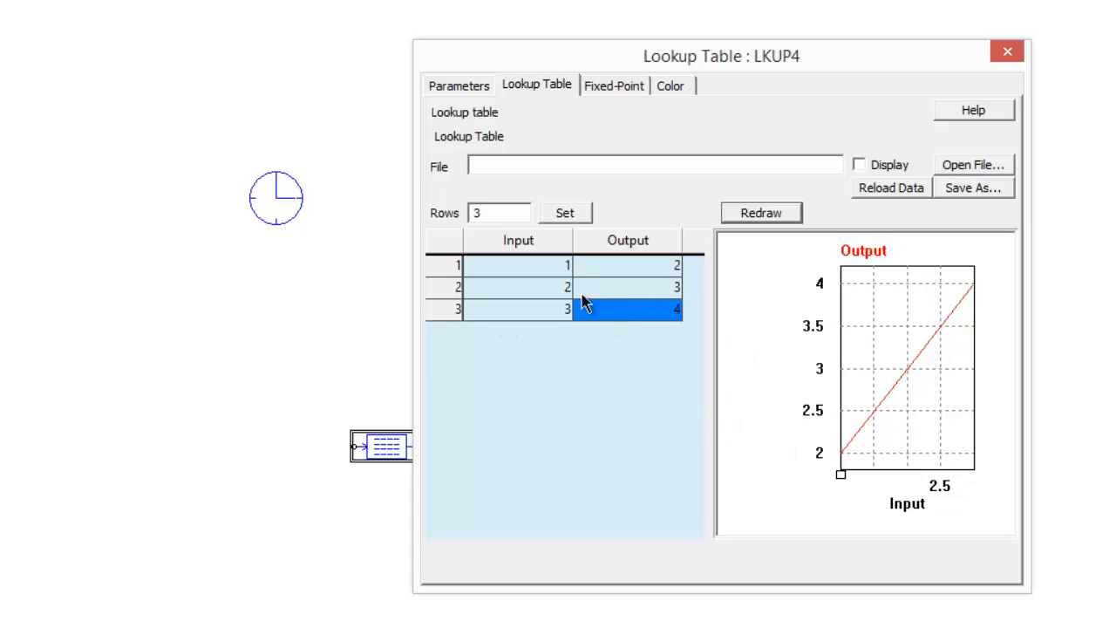
{"action": "mouse_move", "coordinate": [877, 449]}
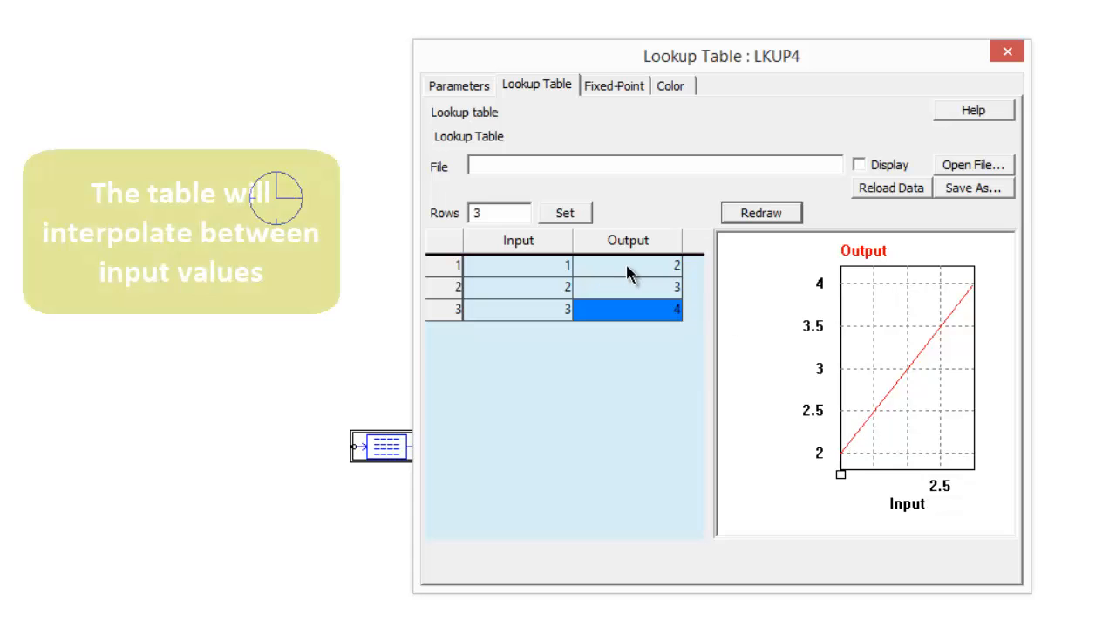
{"action": "mouse_move", "coordinate": [549, 275]}
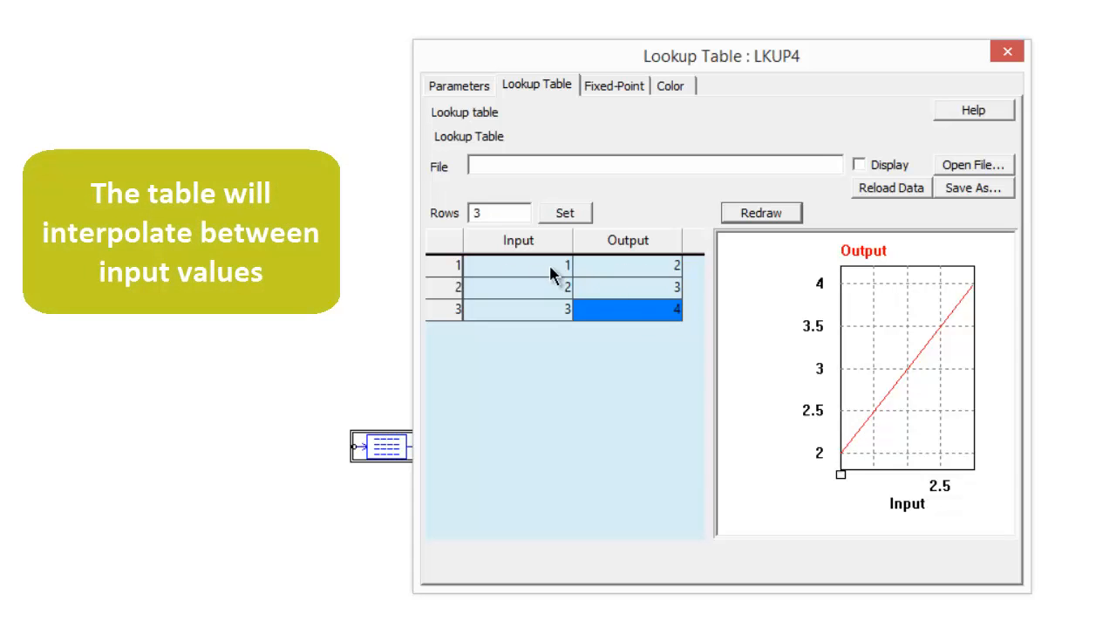
{"action": "mouse_move", "coordinate": [563, 287]}
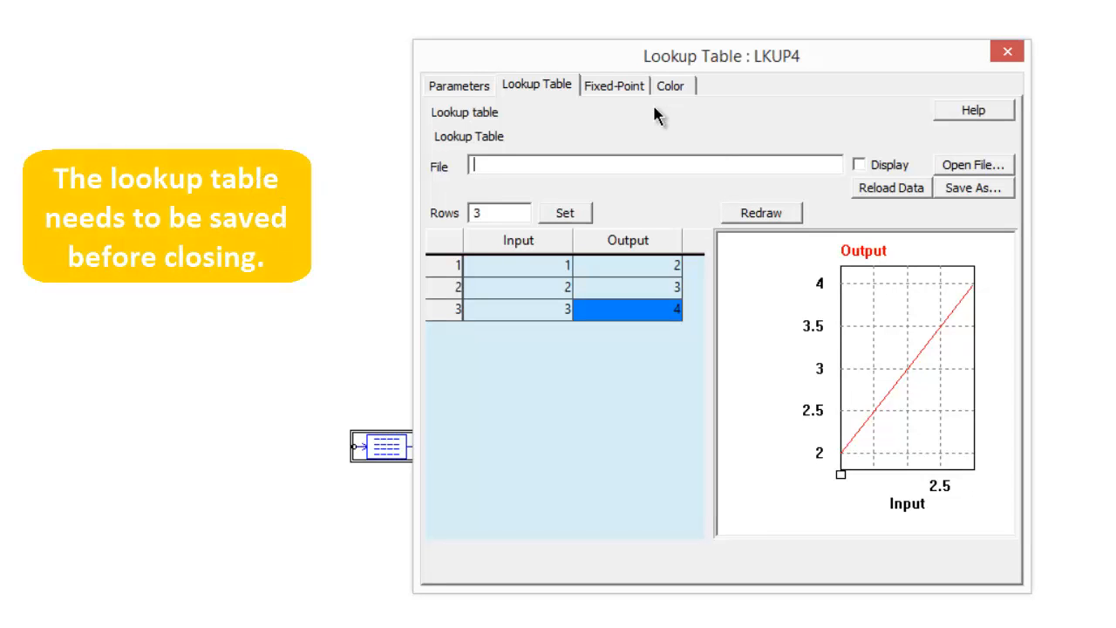
Save the lookup table data to the file name 'lookuptable'.
{"action": "type", "text": "lookuptable"}
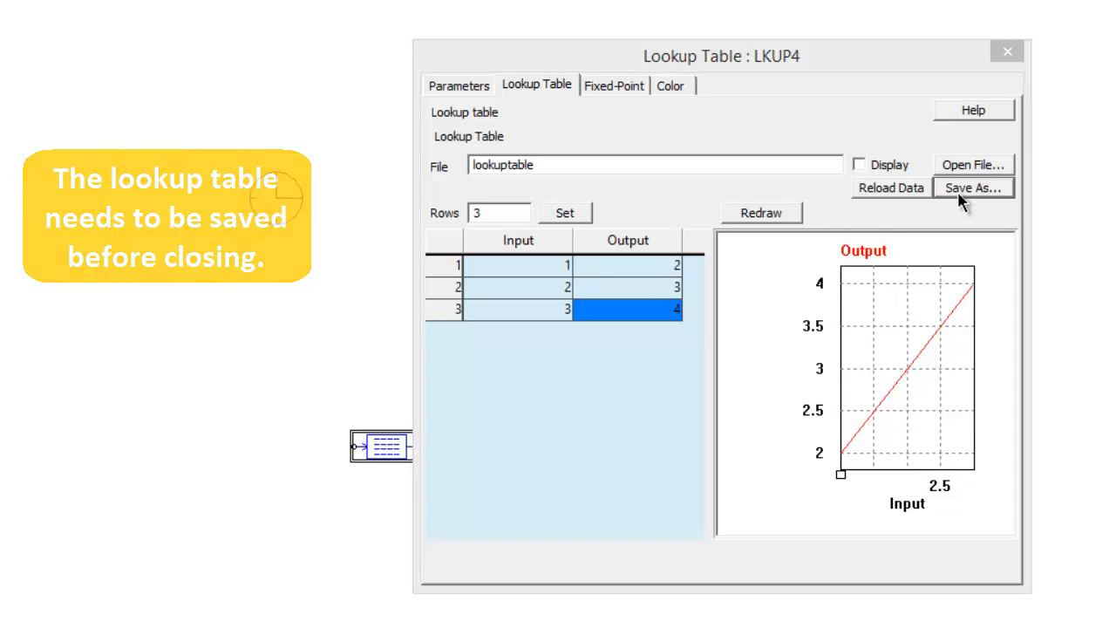
{"action": "left_click", "coordinate": [972, 188]}
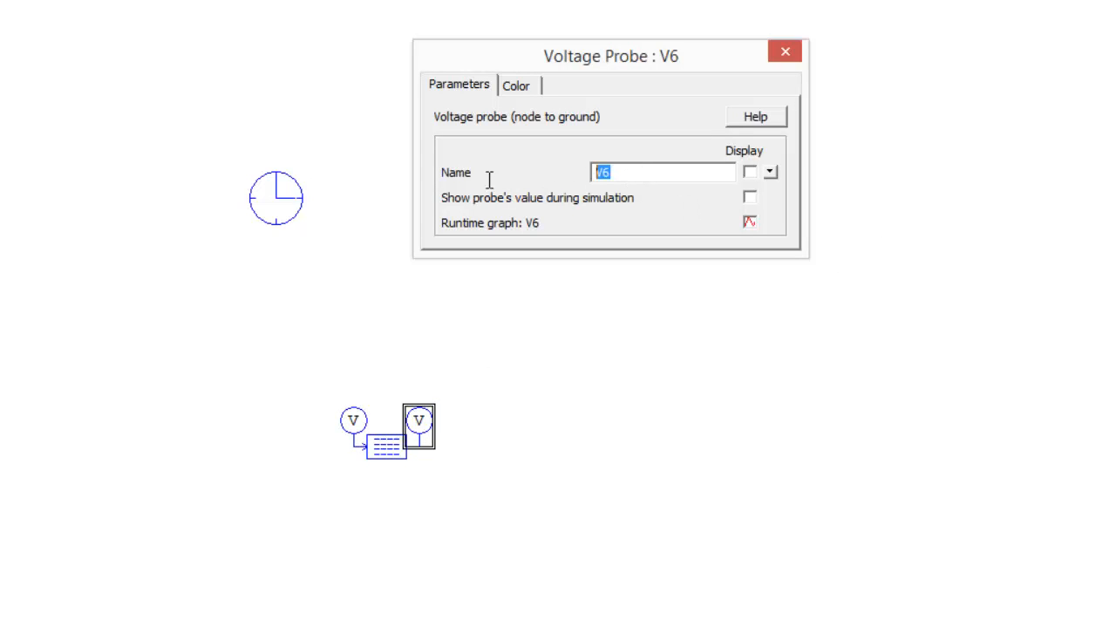
Name the probes vout and vin, and set the triangular source to 1000 Hz with DC offset 1.
{"action": "type", "text": "vout"}
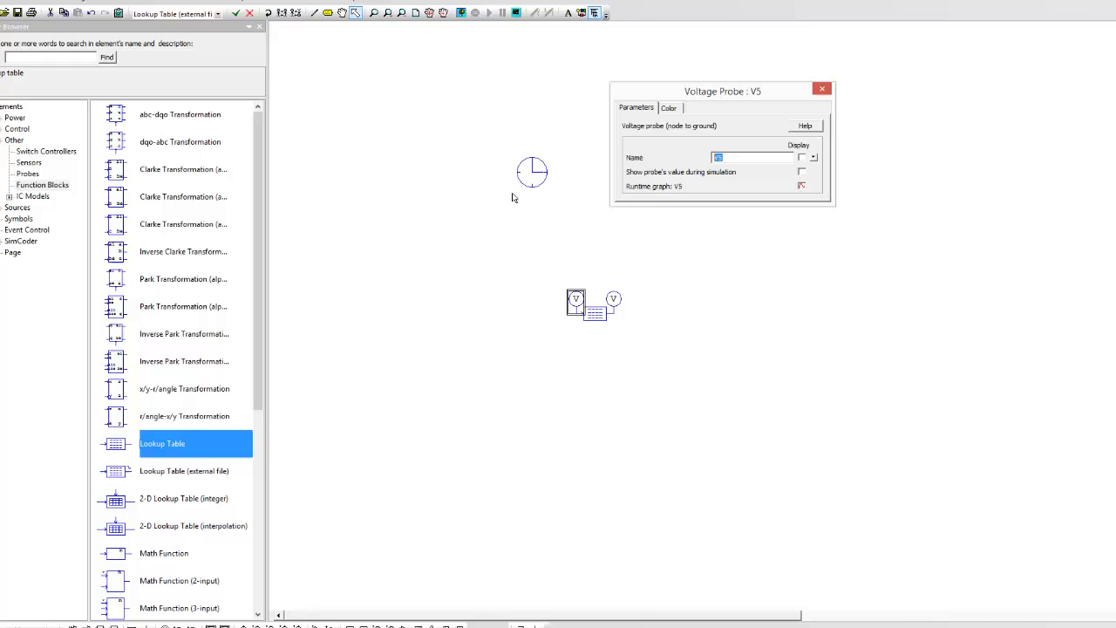
{"action": "type", "text": "vin"}
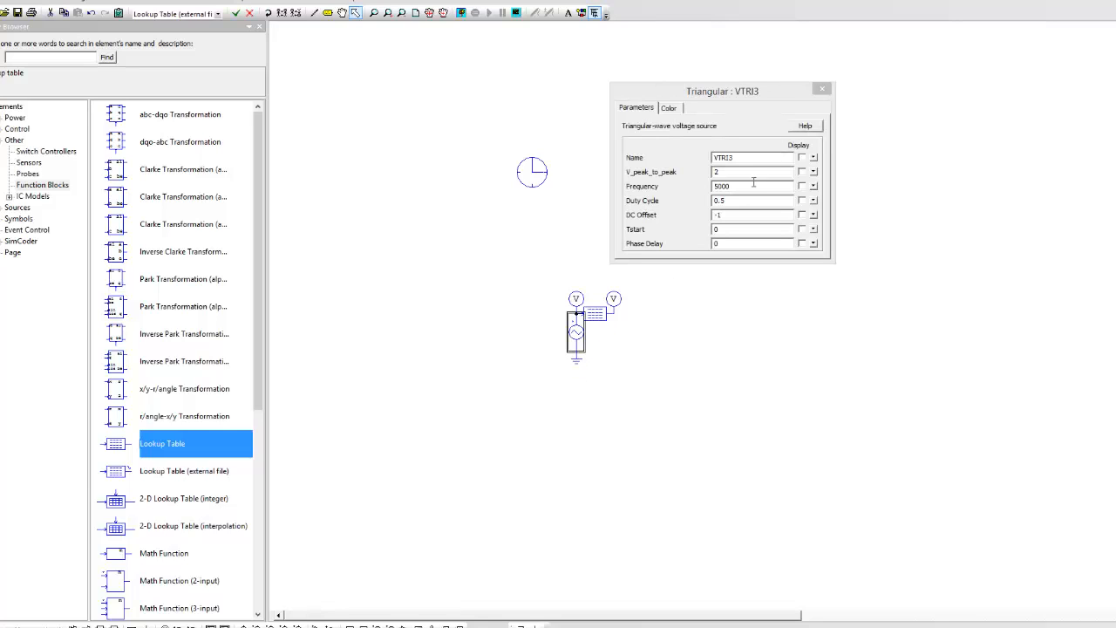
{"action": "type", "text": "1000"}
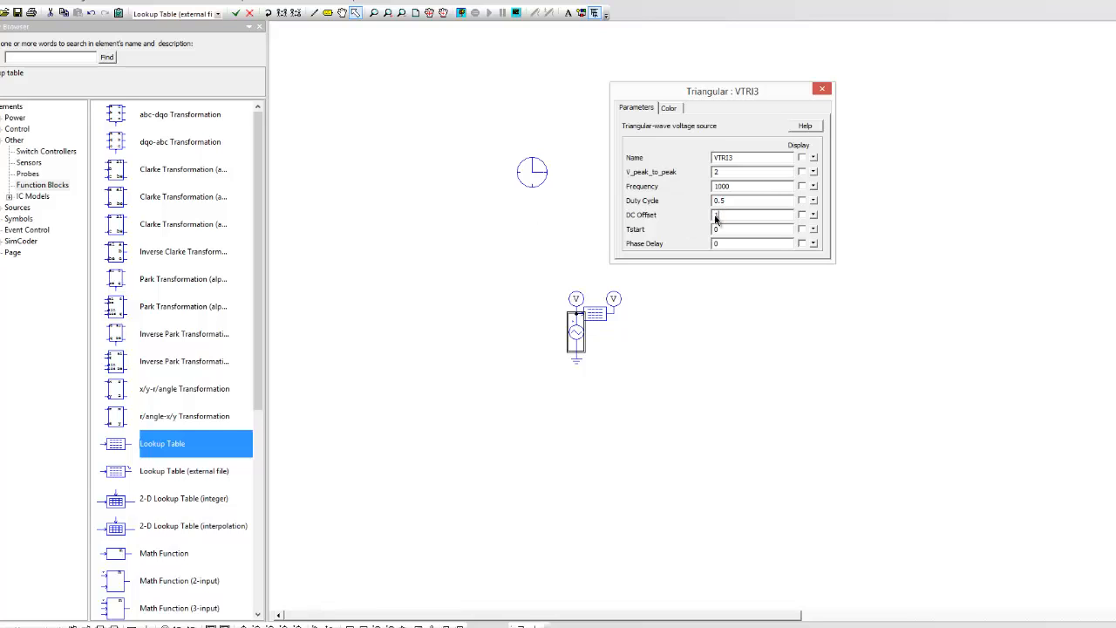
{"action": "type", "text": "1"}
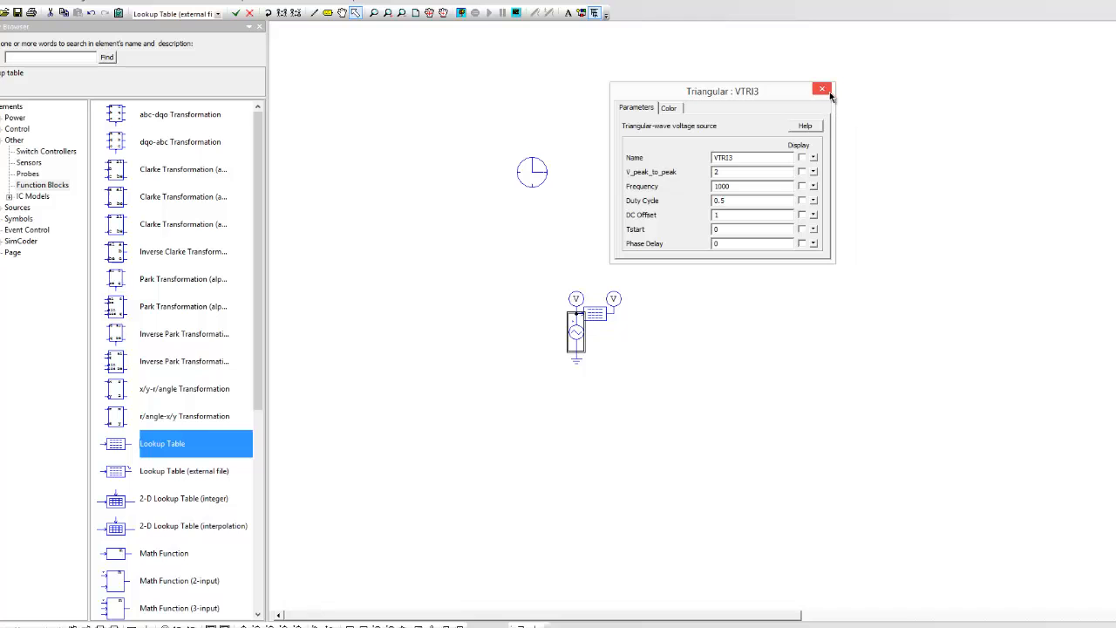
{"action": "left_click", "coordinate": [821, 89]}
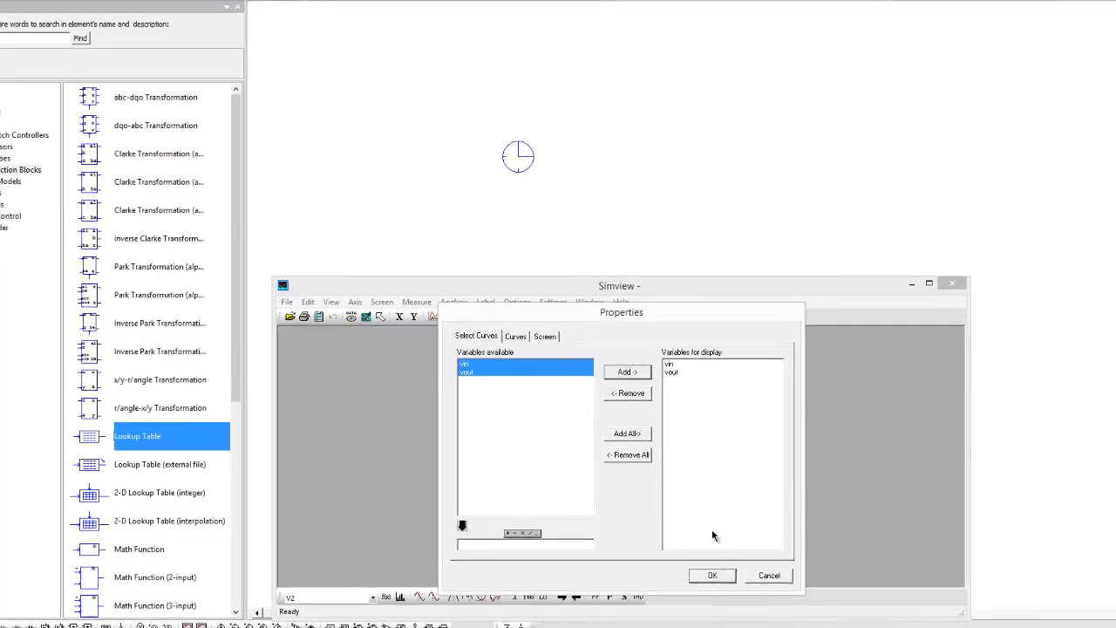
Display vin and vout in Simview, maximize the plot window, and keep the display settings.
{"action": "left_click", "coordinate": [711, 575]}
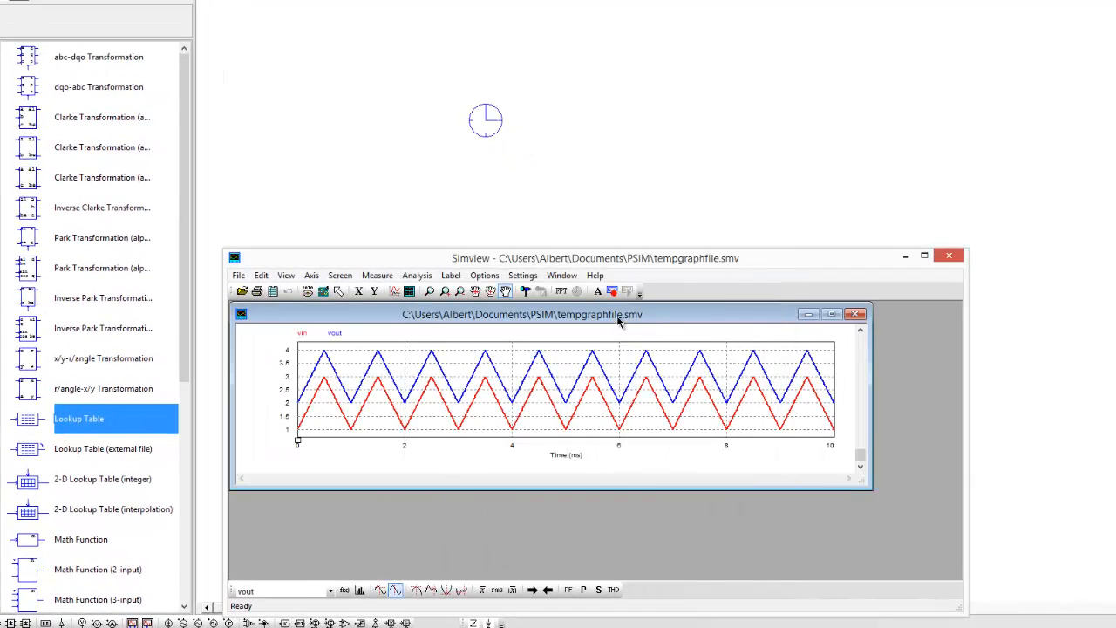
{"action": "left_click", "coordinate": [831, 314]}
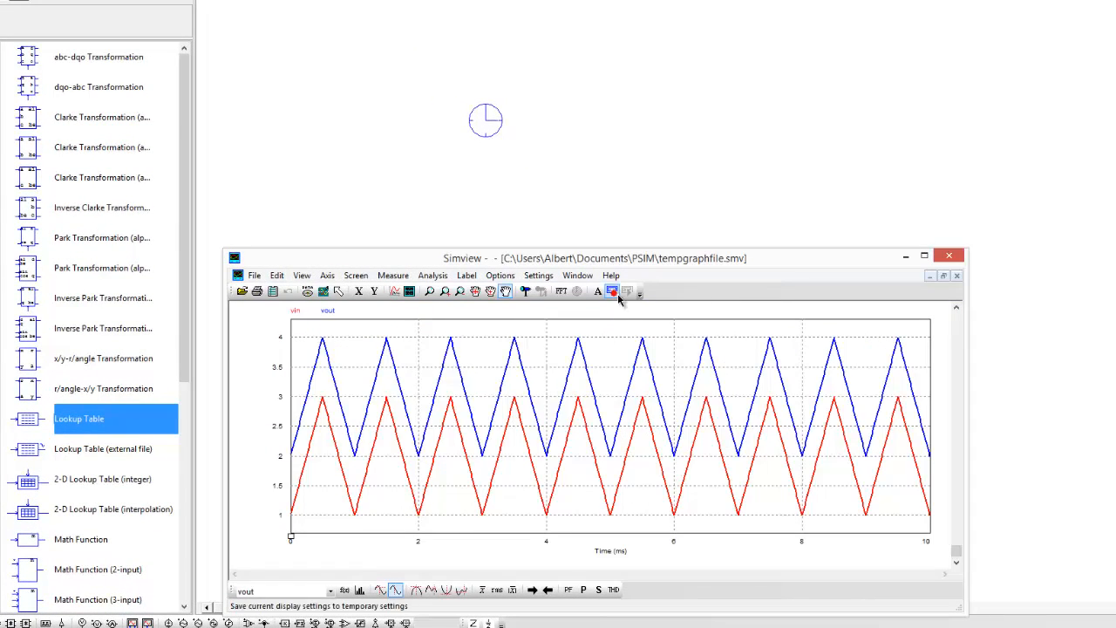
{"action": "left_click", "coordinate": [949, 255]}
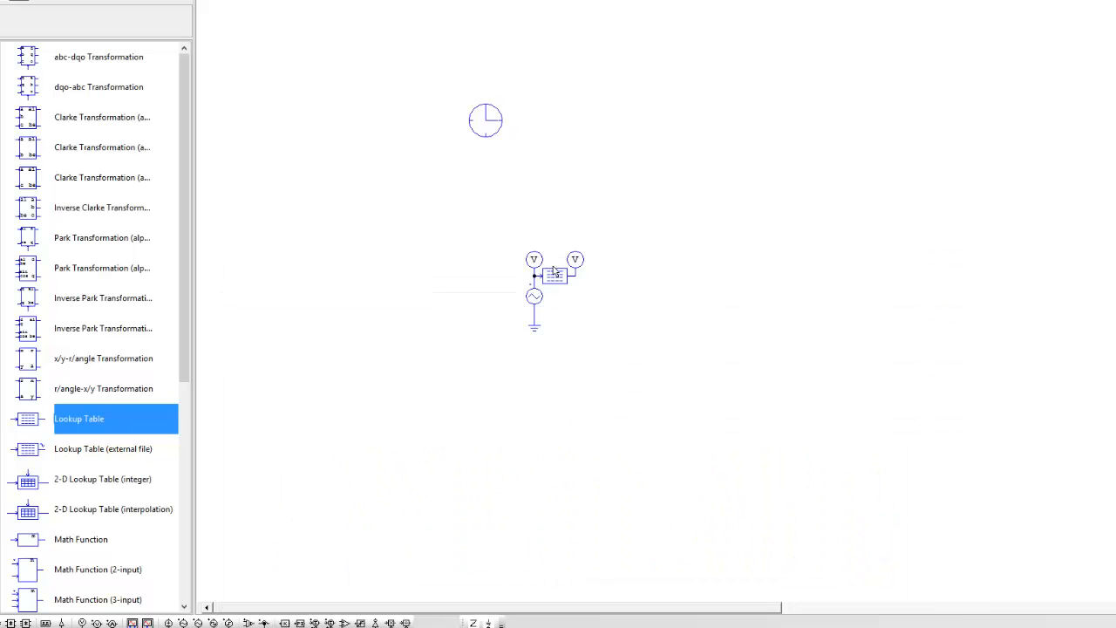
Change the table's last output to 2, redraw, and save it as lookuptable.tbl in C:\temp.
{"action": "double_click", "coordinate": [554, 273]}
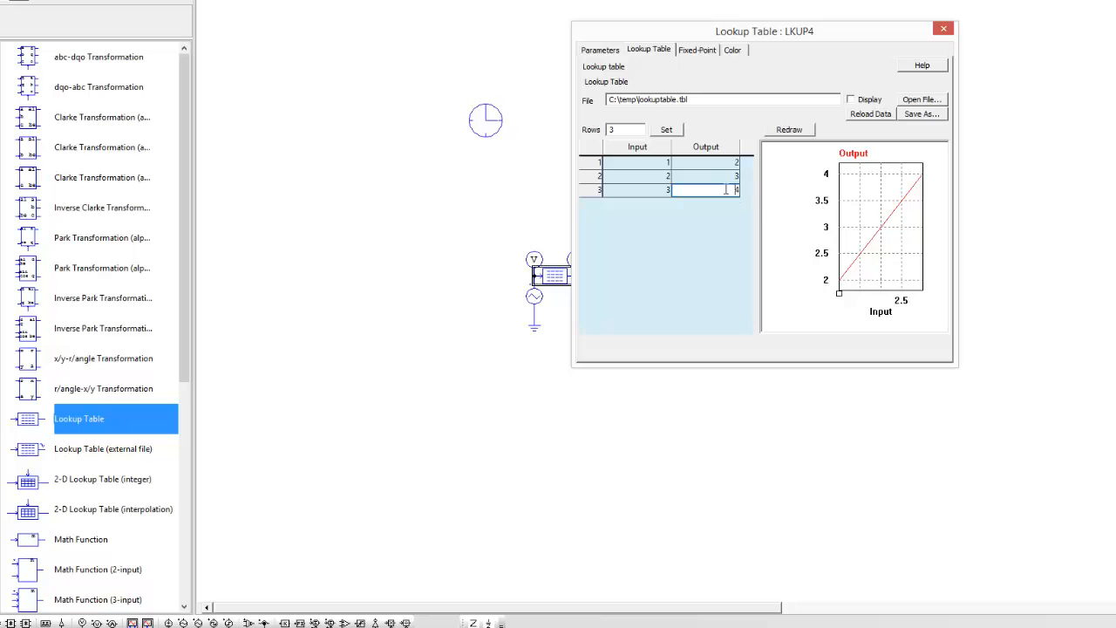
{"action": "left_click", "coordinate": [788, 129]}
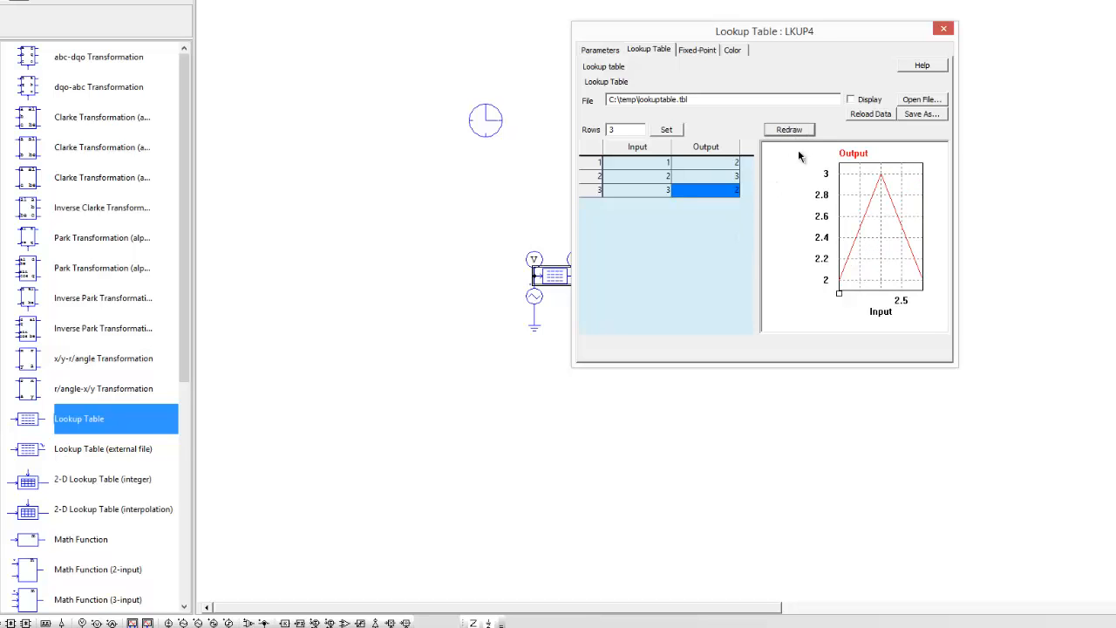
{"action": "left_click", "coordinate": [921, 114]}
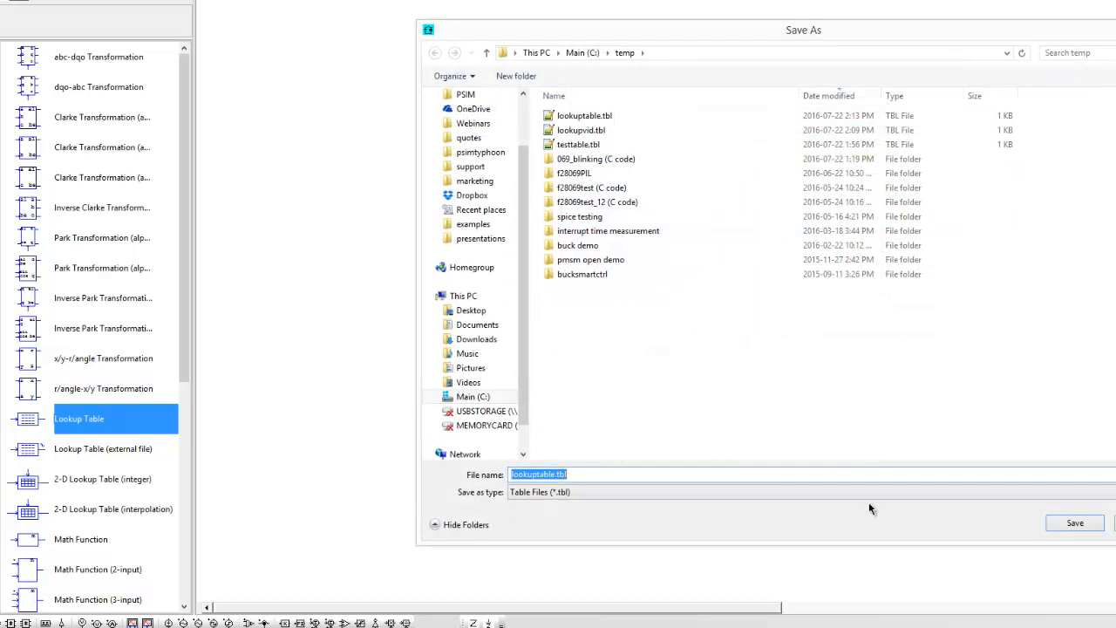
{"action": "left_click", "coordinate": [1074, 522]}
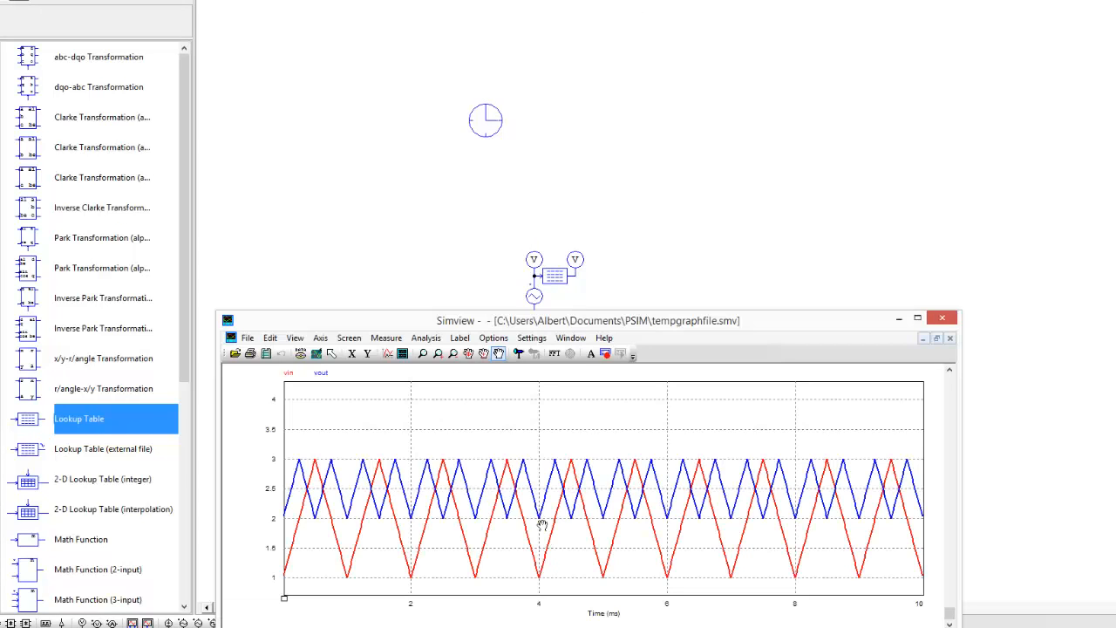
{"action": "mouse_move", "coordinate": [348, 530]}
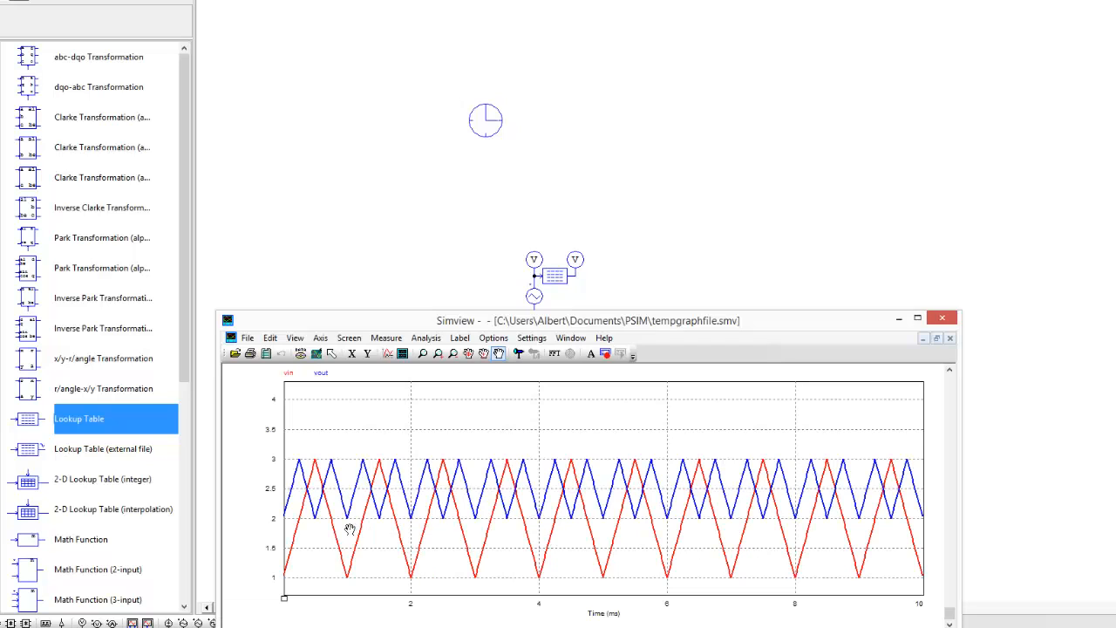
{"action": "mouse_move", "coordinate": [617, 589]}
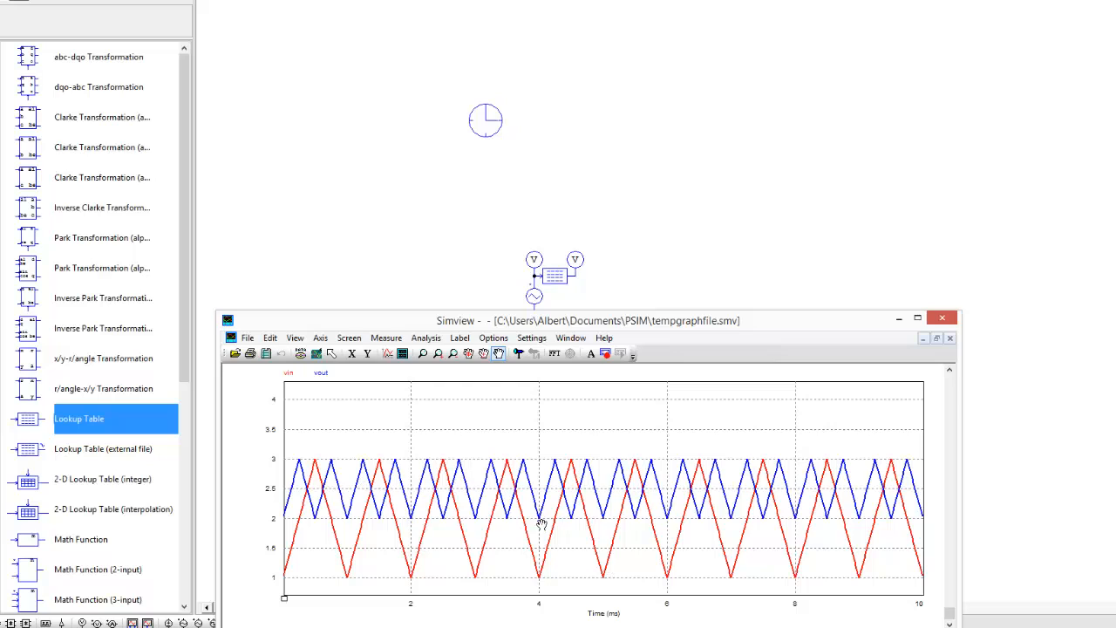
{"action": "mouse_move", "coordinate": [741, 443]}
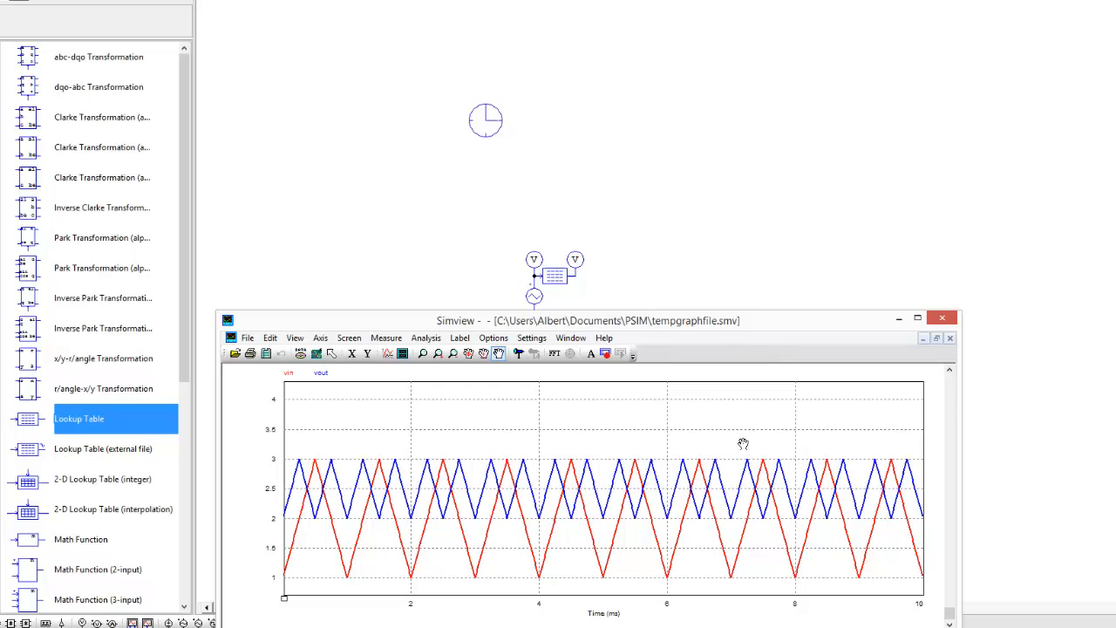
{"action": "mouse_move", "coordinate": [659, 613]}
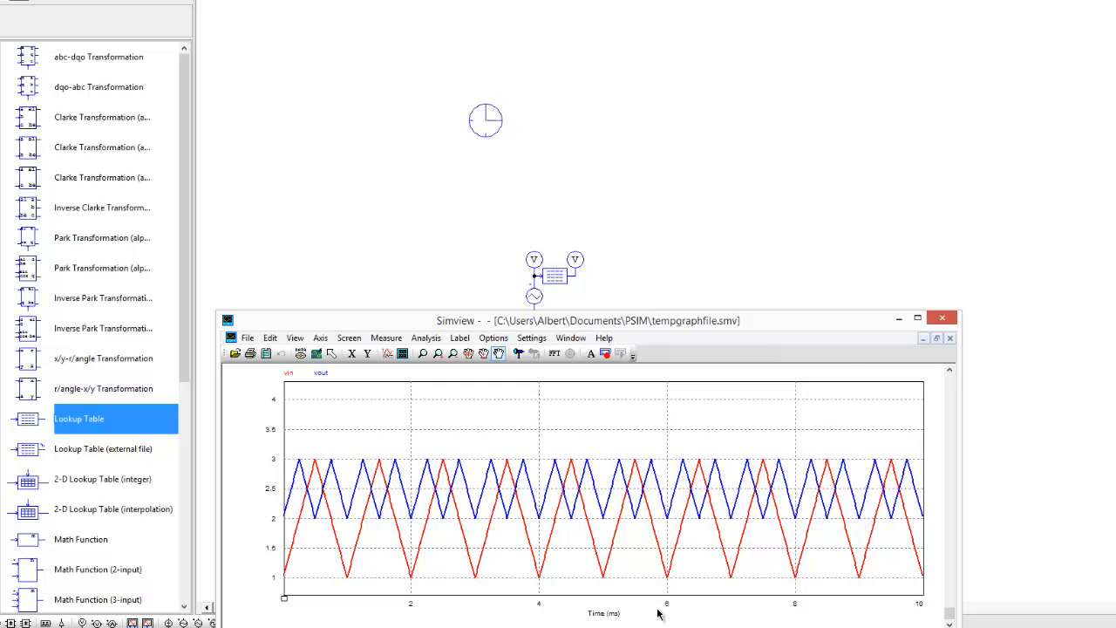
{"action": "mouse_move", "coordinate": [588, 382]}
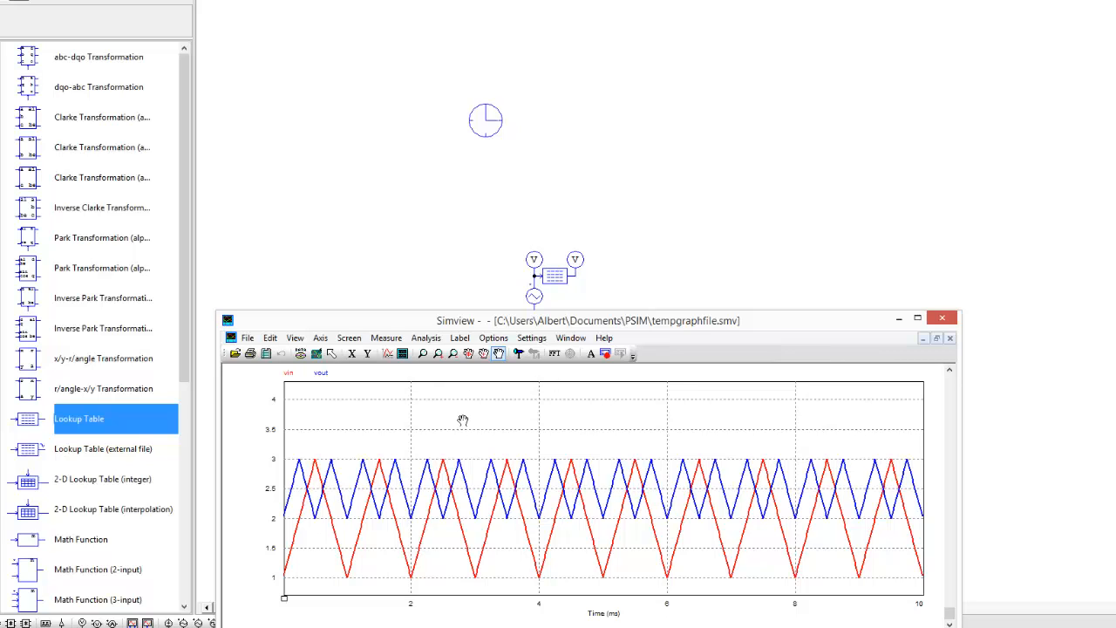
{"action": "mouse_move", "coordinate": [914, 353]}
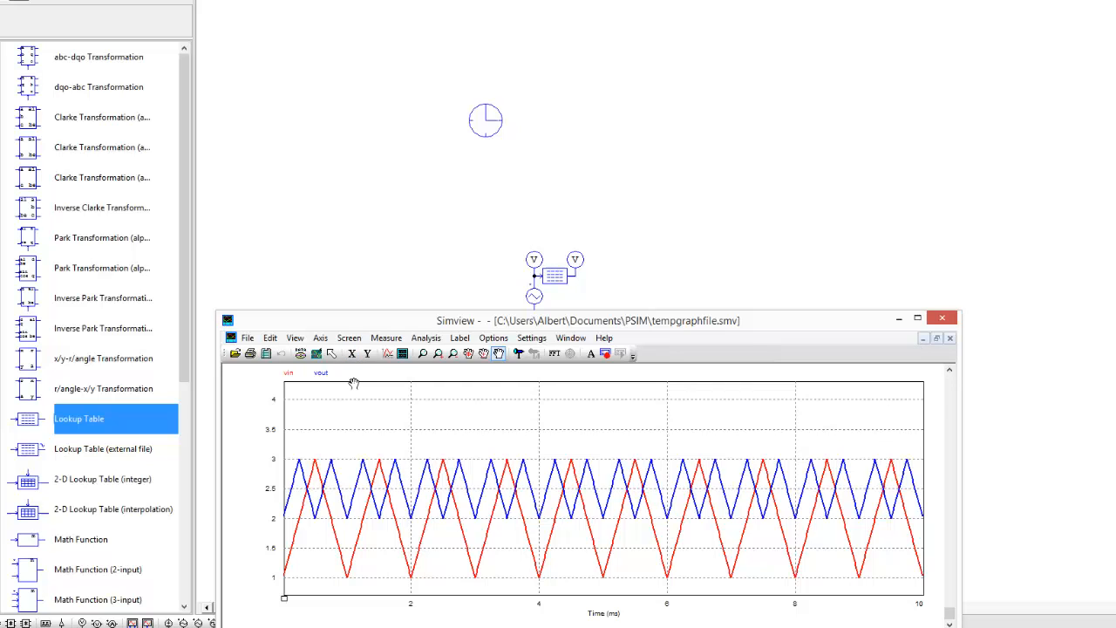
{"action": "mouse_move", "coordinate": [344, 392]}
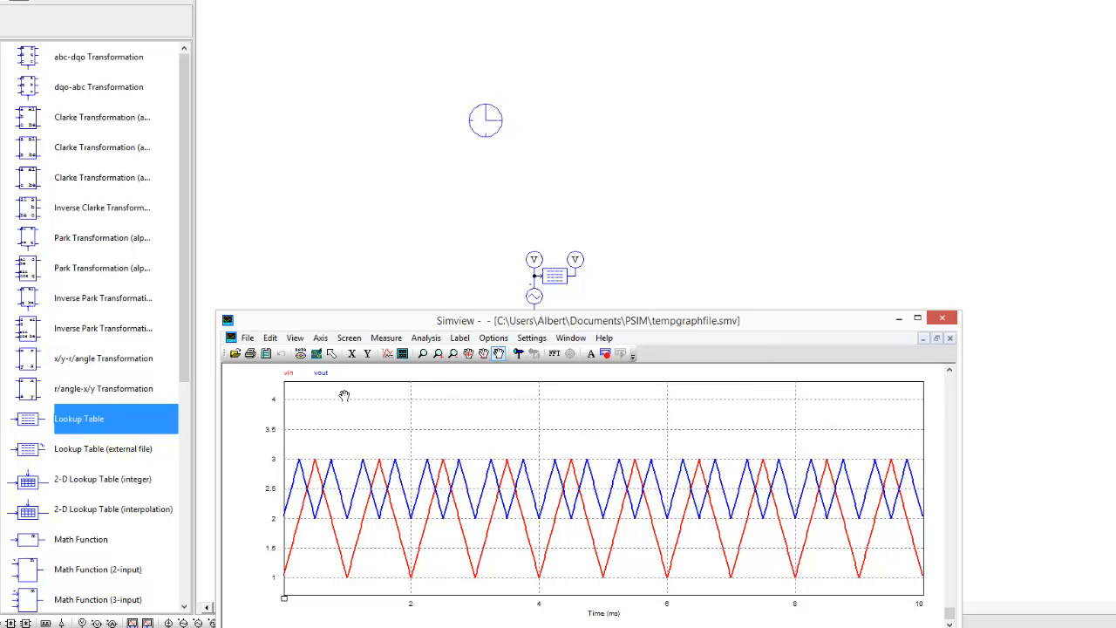
{"action": "mouse_move", "coordinate": [337, 403]}
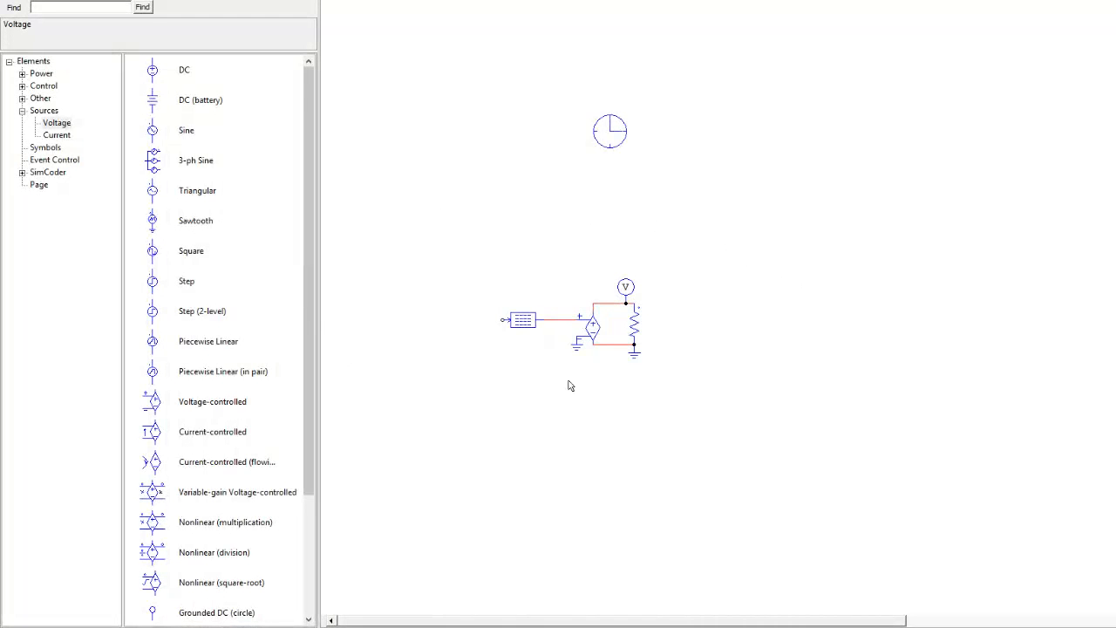
{"action": "mouse_move", "coordinate": [630, 408]}
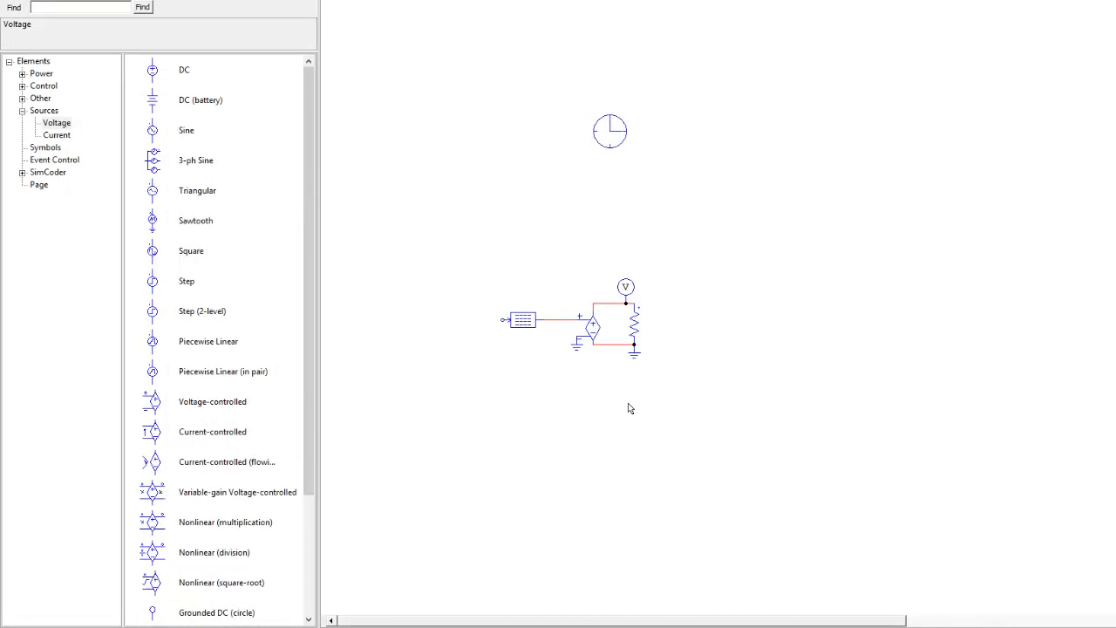
Feed the lookup table from a simulation-time source, enter its four time/output rows, and simulate.
{"action": "double_click", "coordinate": [593, 329]}
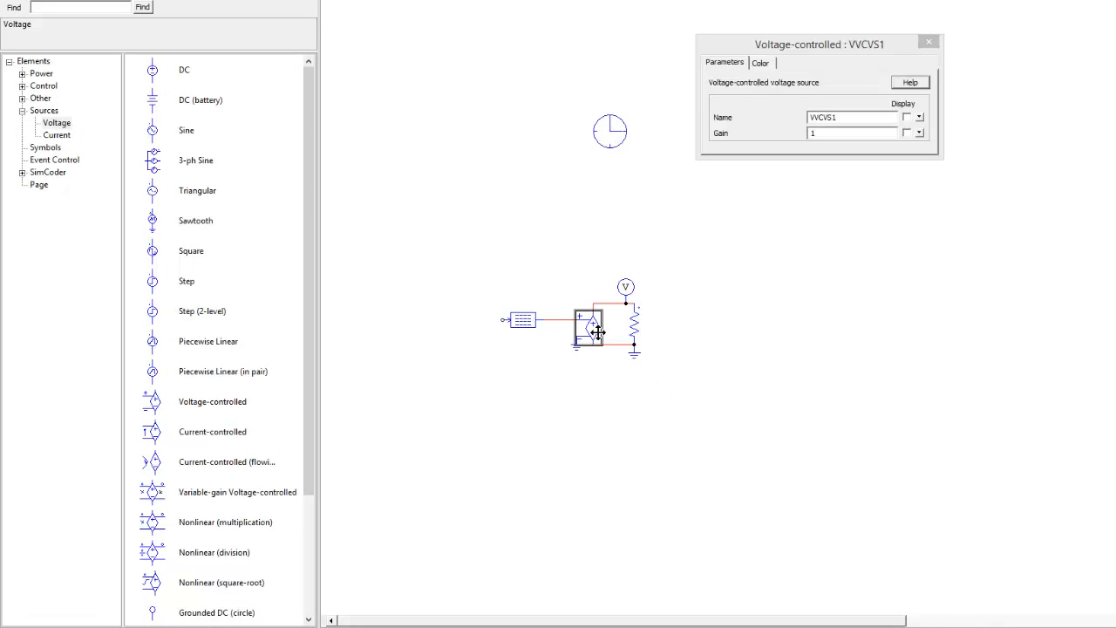
{"action": "left_click", "coordinate": [928, 41]}
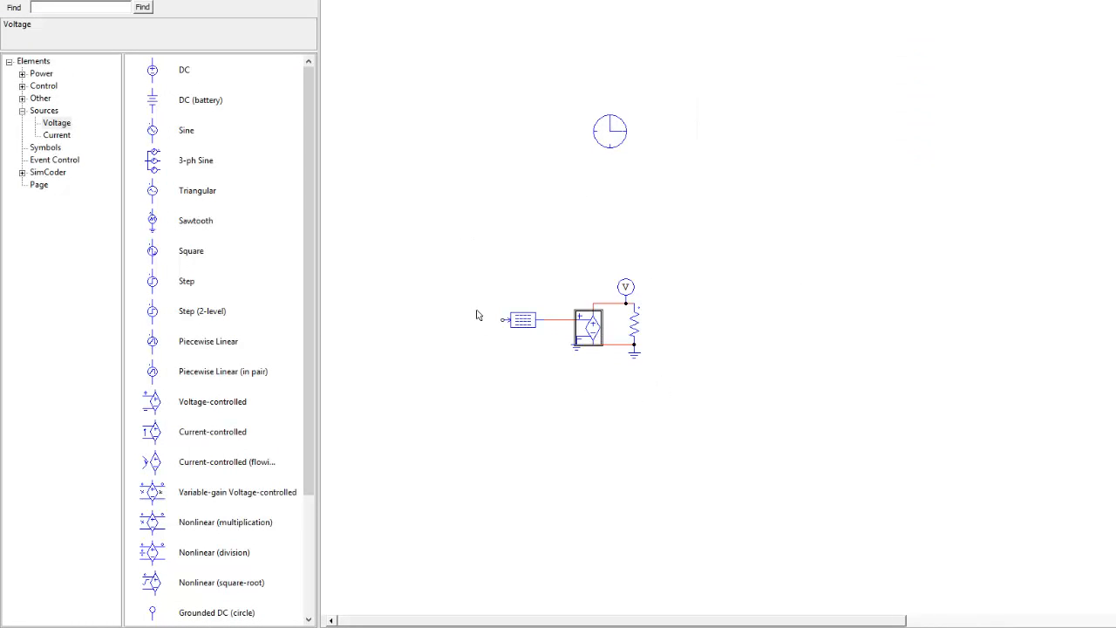
{"action": "mouse_move", "coordinate": [328, 283]}
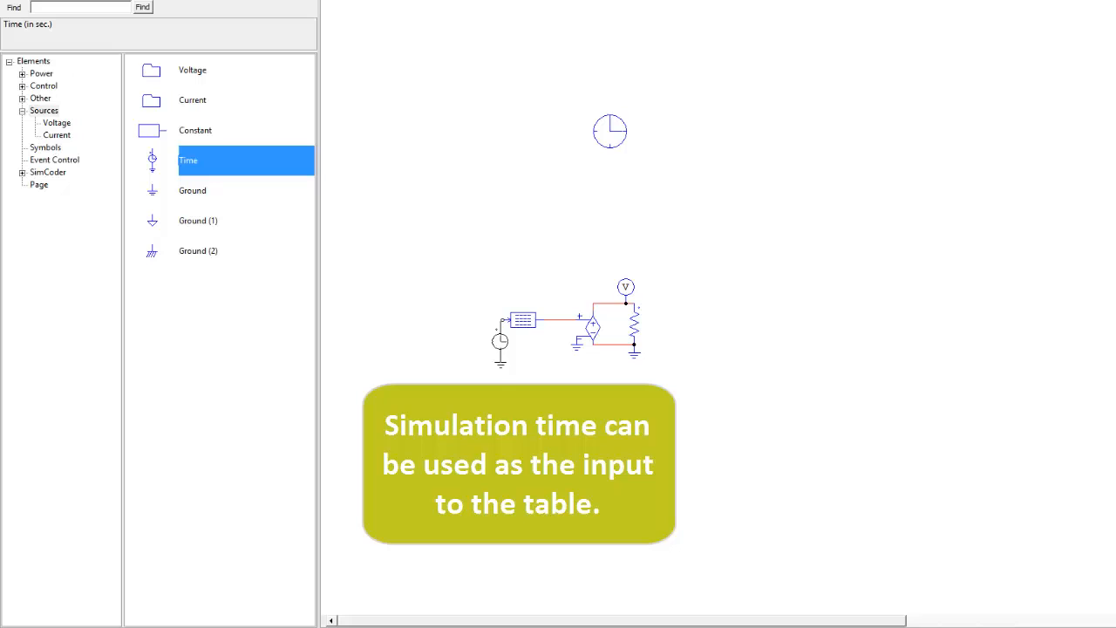
{"action": "left_click", "coordinate": [501, 343]}
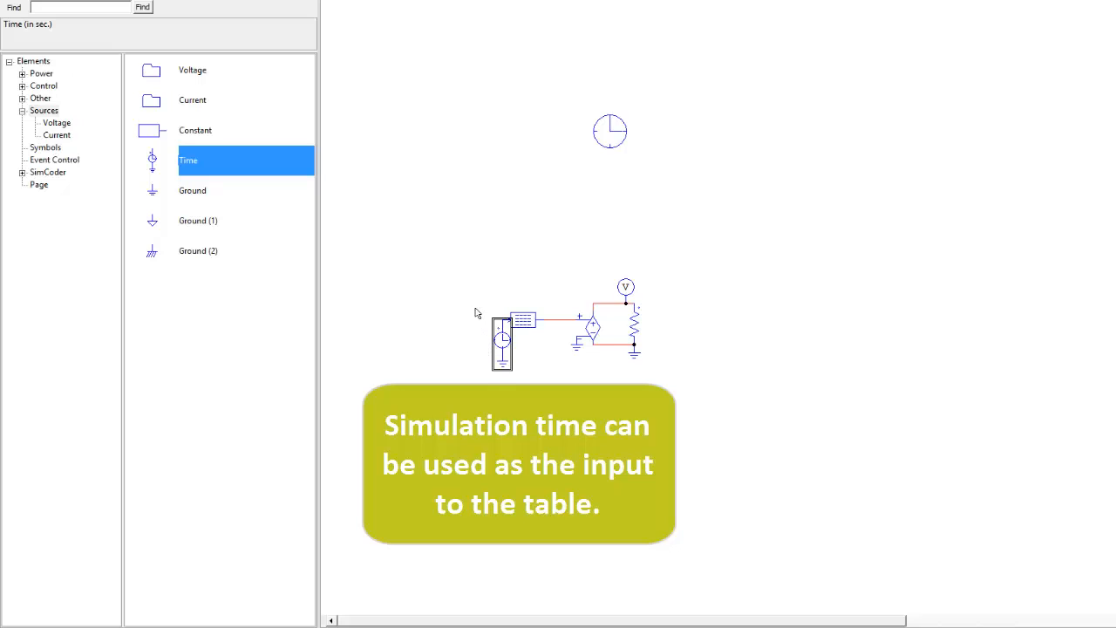
{"action": "double_click", "coordinate": [523, 321]}
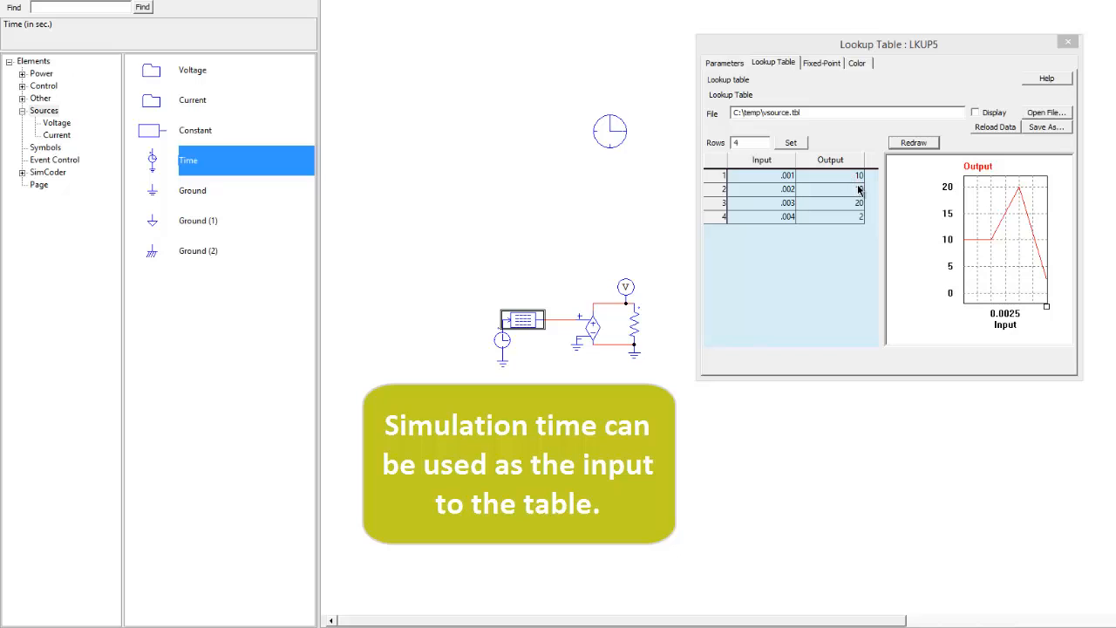
{"action": "mouse_move", "coordinate": [861, 196]}
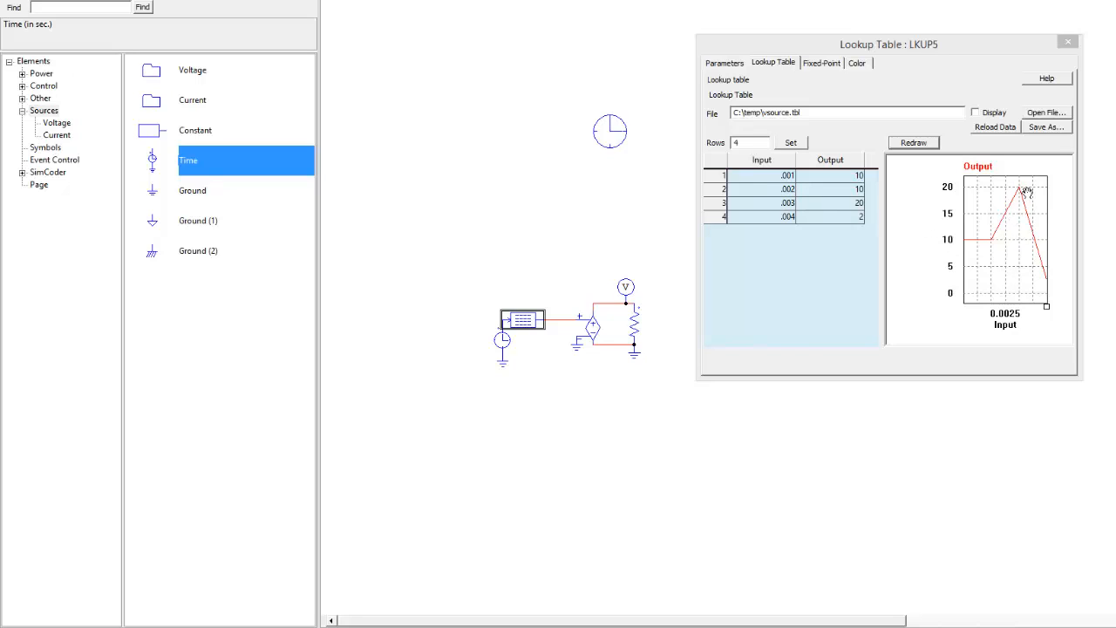
{"action": "mouse_move", "coordinate": [488, 338]}
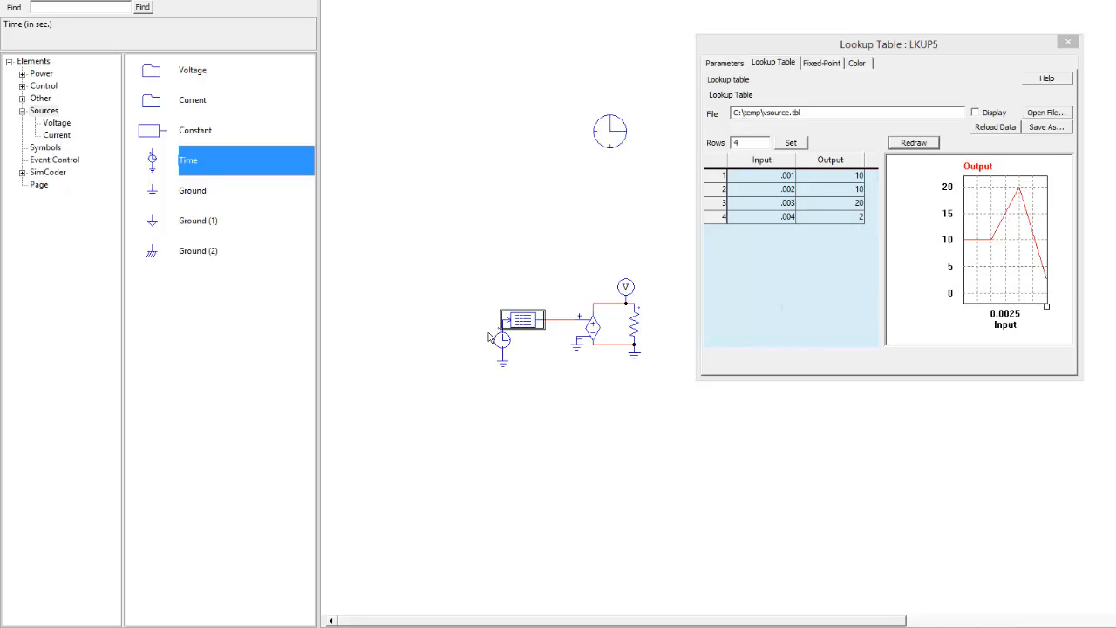
{"action": "mouse_move", "coordinate": [513, 404]}
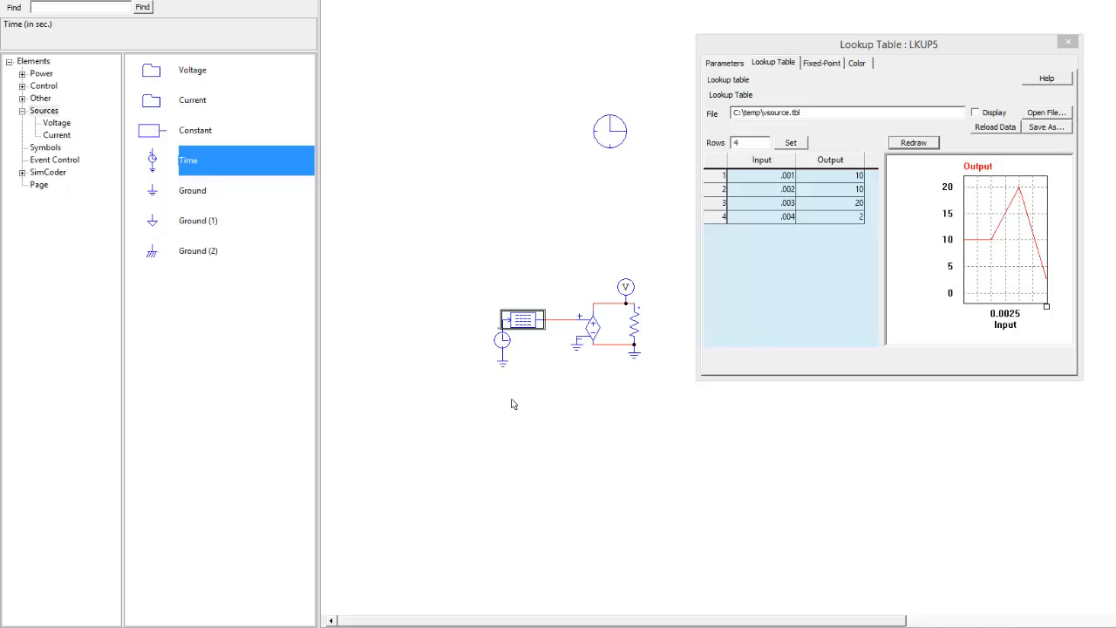
{"action": "left_click", "coordinate": [1067, 41]}
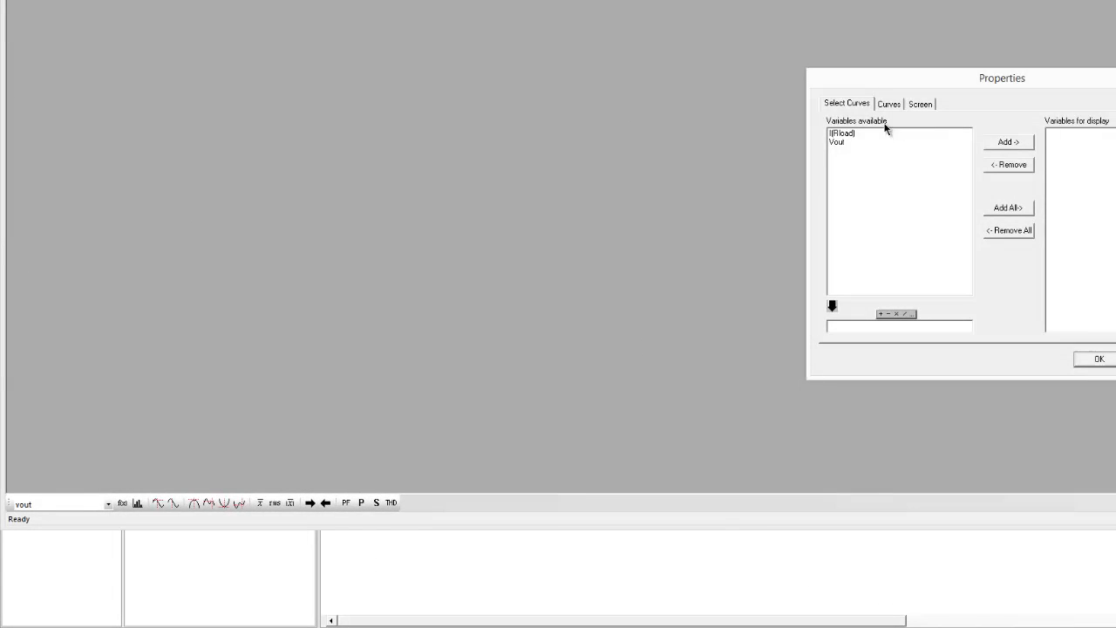
Add I(Rload) and Vout to the Simview display list and plot them.
{"action": "left_click", "coordinate": [1098, 358]}
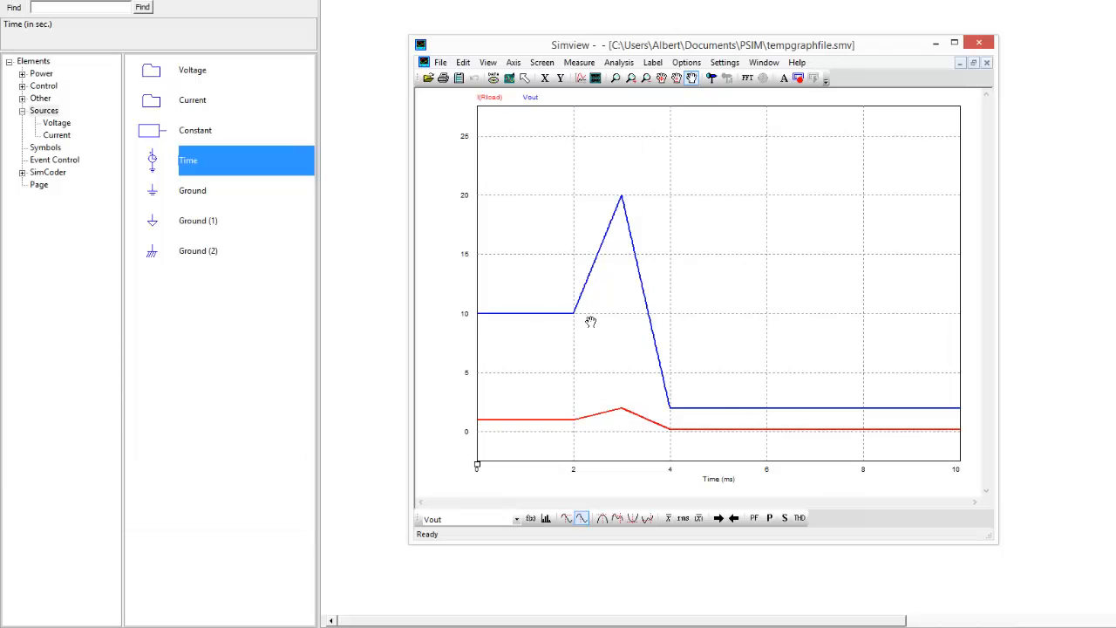
{"action": "mouse_move", "coordinate": [654, 404]}
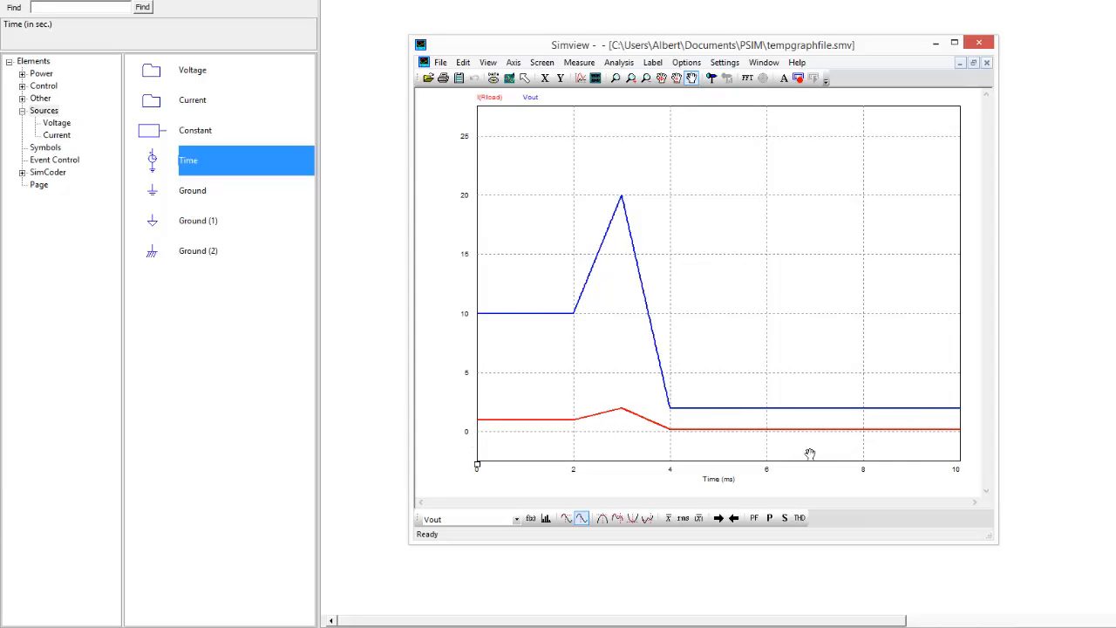
{"action": "mouse_move", "coordinate": [503, 327]}
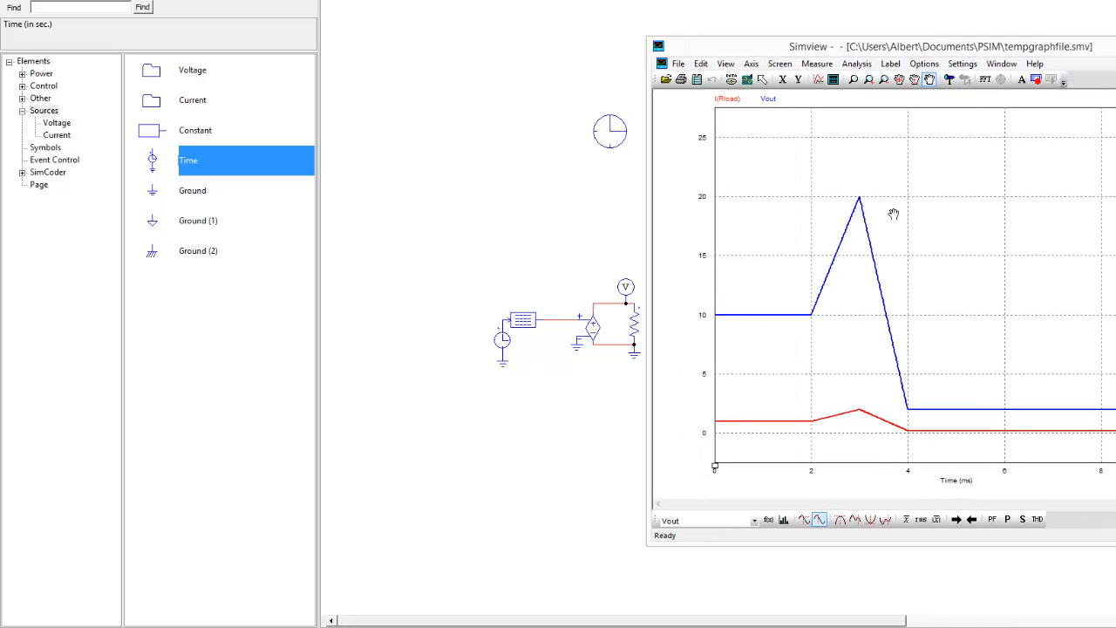
{"action": "mouse_move", "coordinate": [1110, 438]}
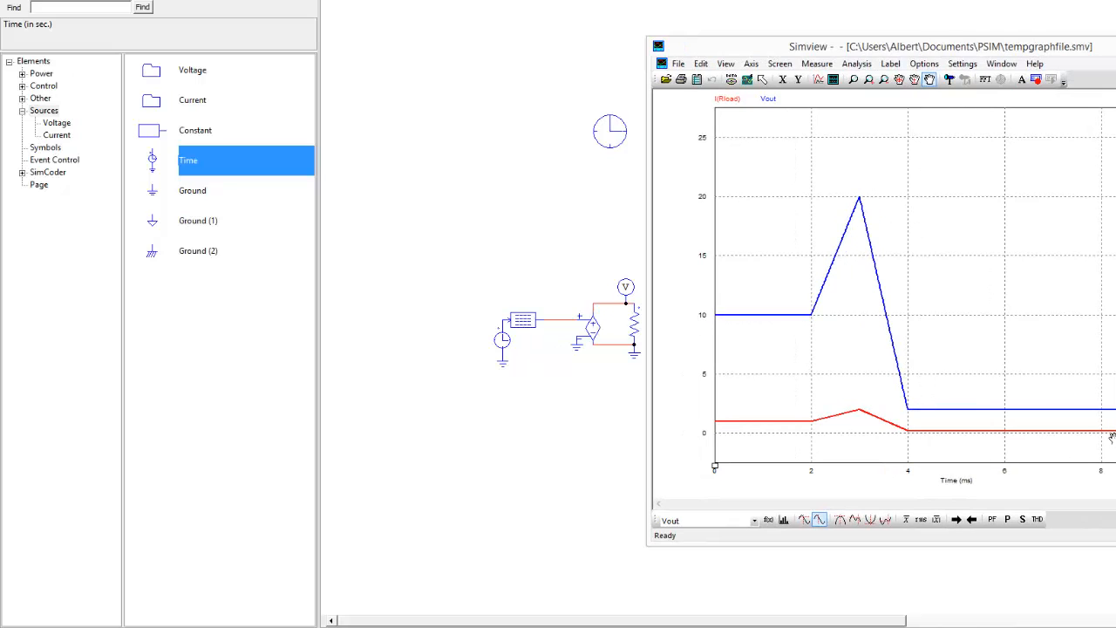
{"action": "mouse_move", "coordinate": [1065, 441]}
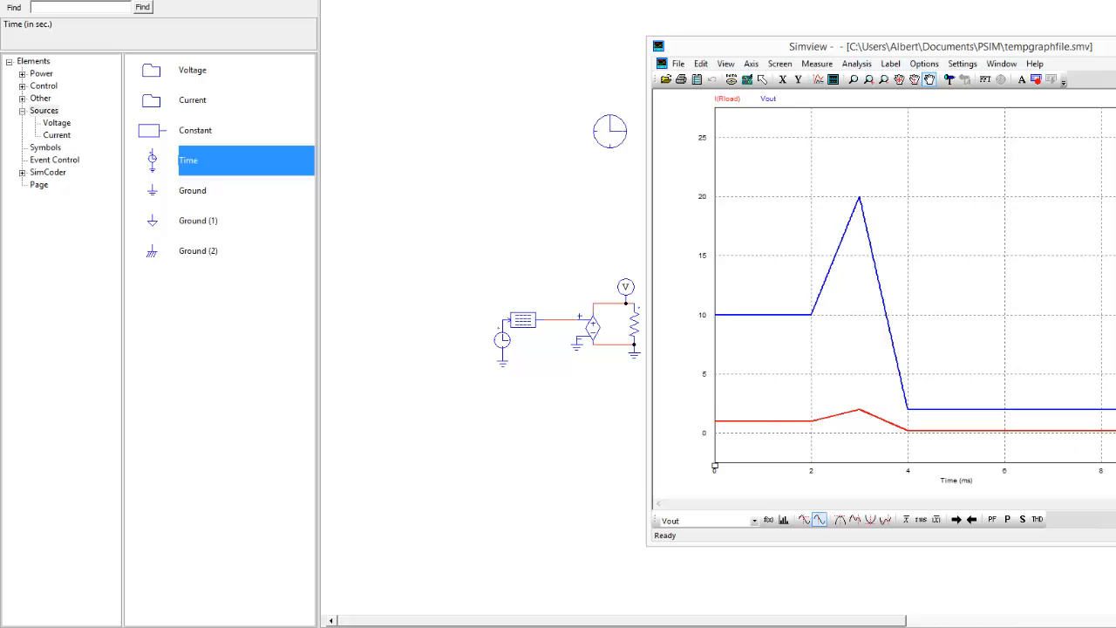
{"action": "mouse_move", "coordinate": [668, 440]}
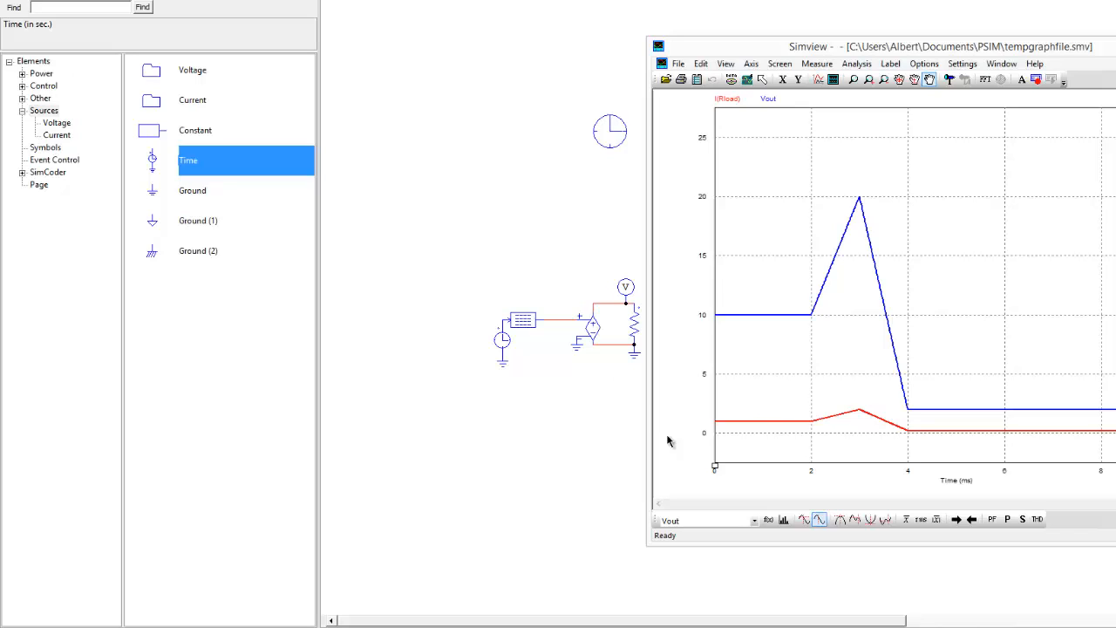
{"action": "mouse_move", "coordinate": [528, 399]}
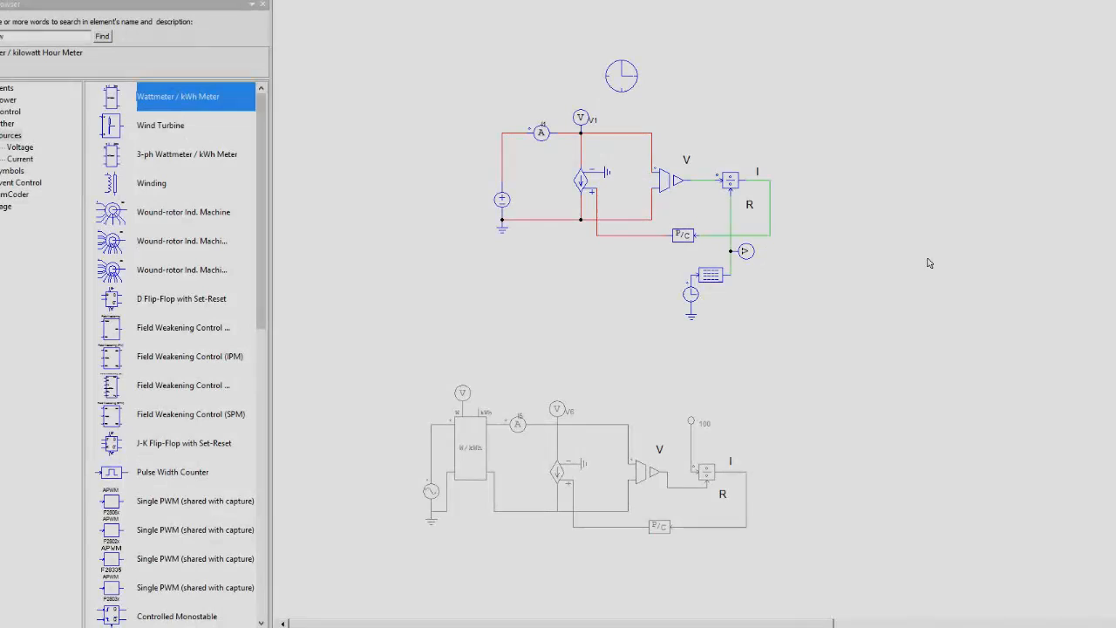
{"action": "mouse_move", "coordinate": [768, 365]}
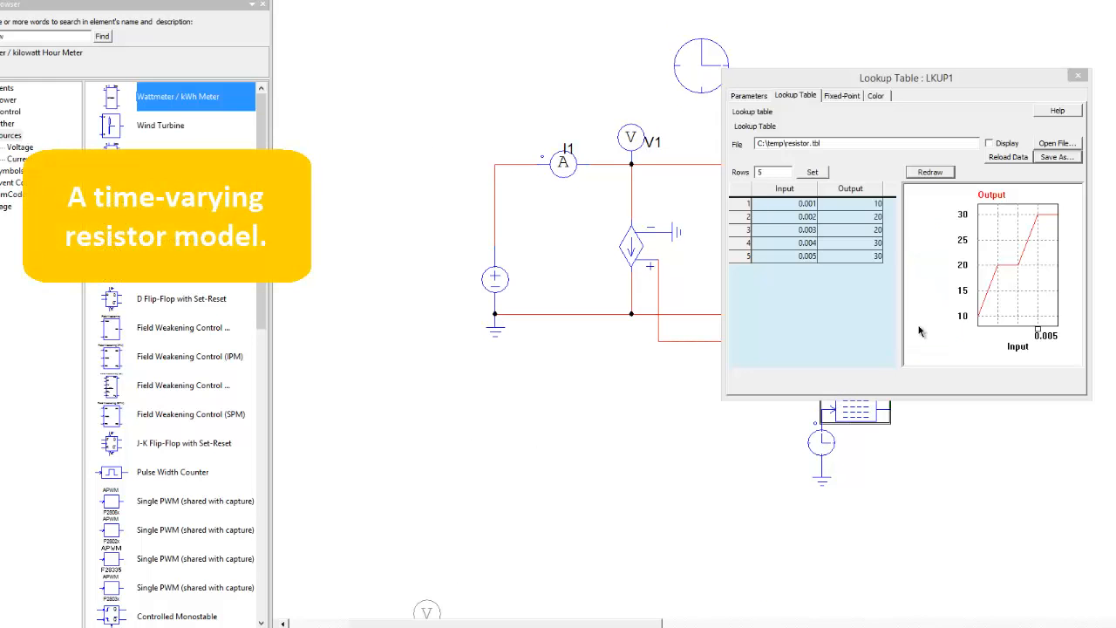
{"action": "mouse_move", "coordinate": [986, 311]}
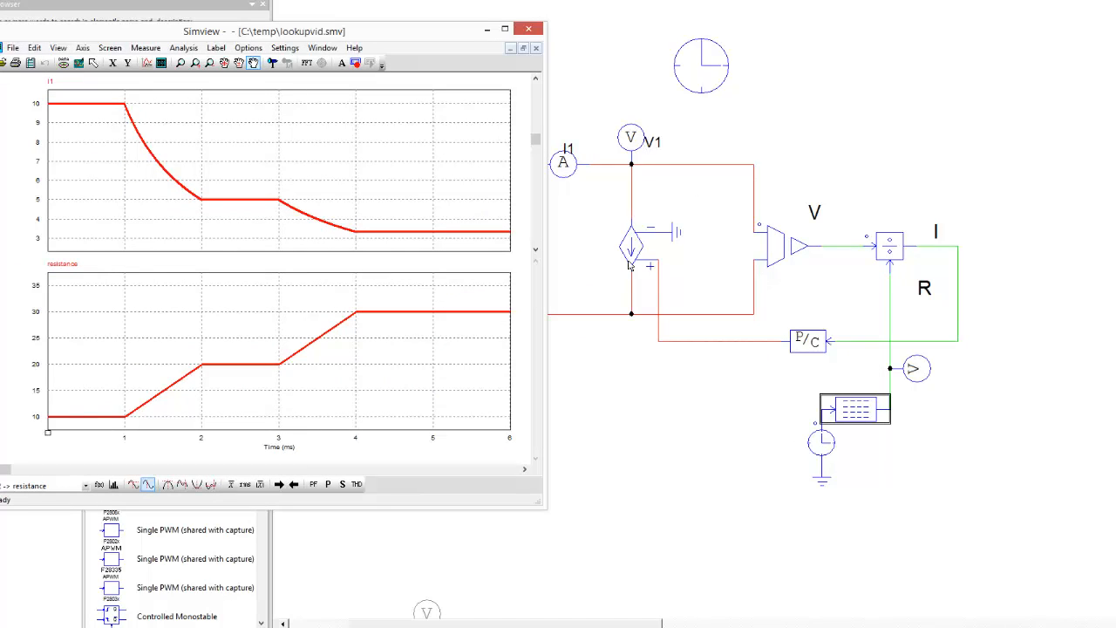
{"action": "mouse_move", "coordinate": [654, 253]}
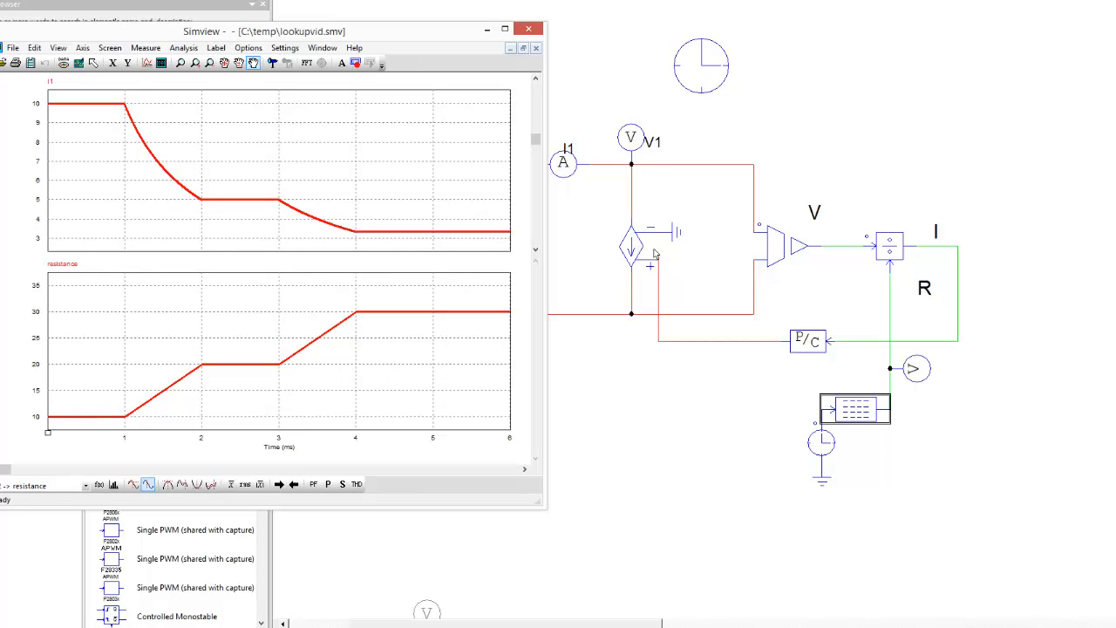
{"action": "mouse_move", "coordinate": [807, 264]}
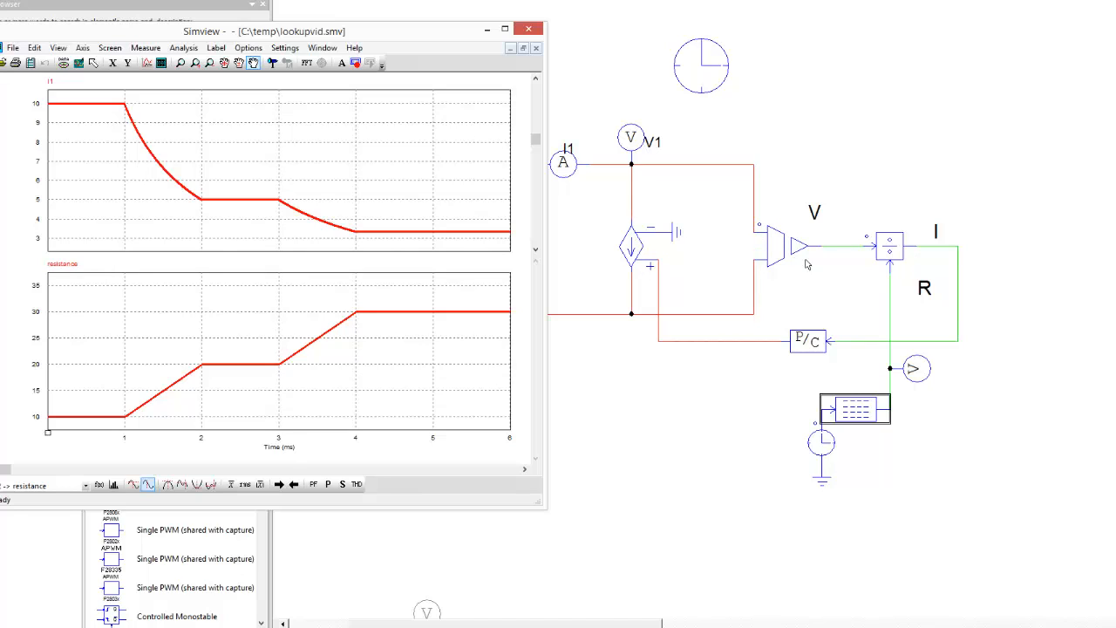
{"action": "mouse_move", "coordinate": [795, 233]}
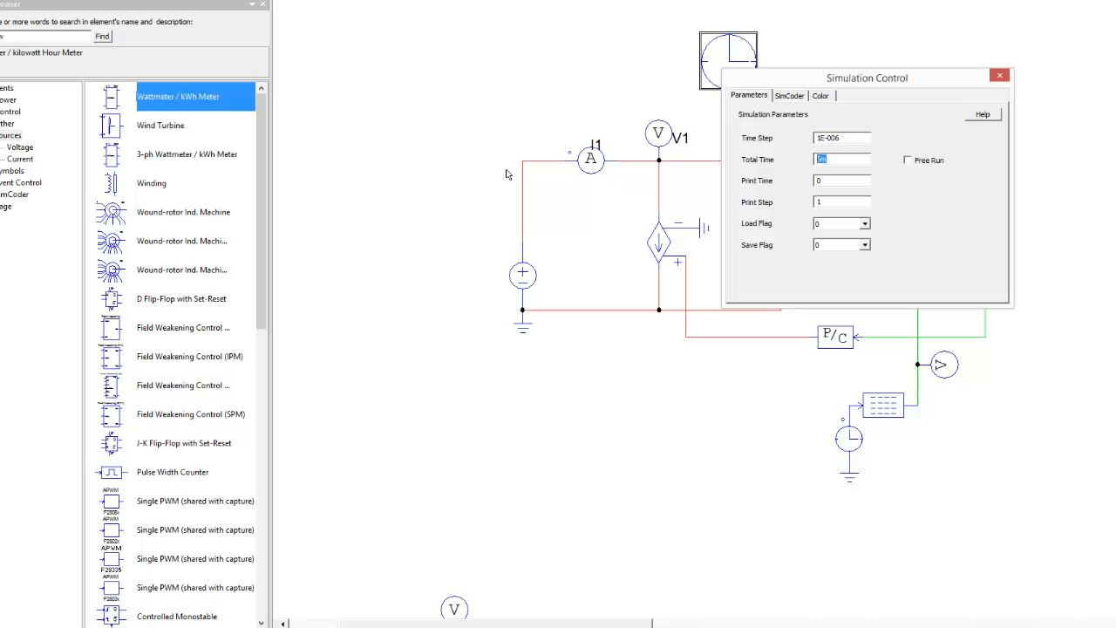
Set the Simulation Control Total Time to .5 seconds.
{"action": "type", "text": ".5"}
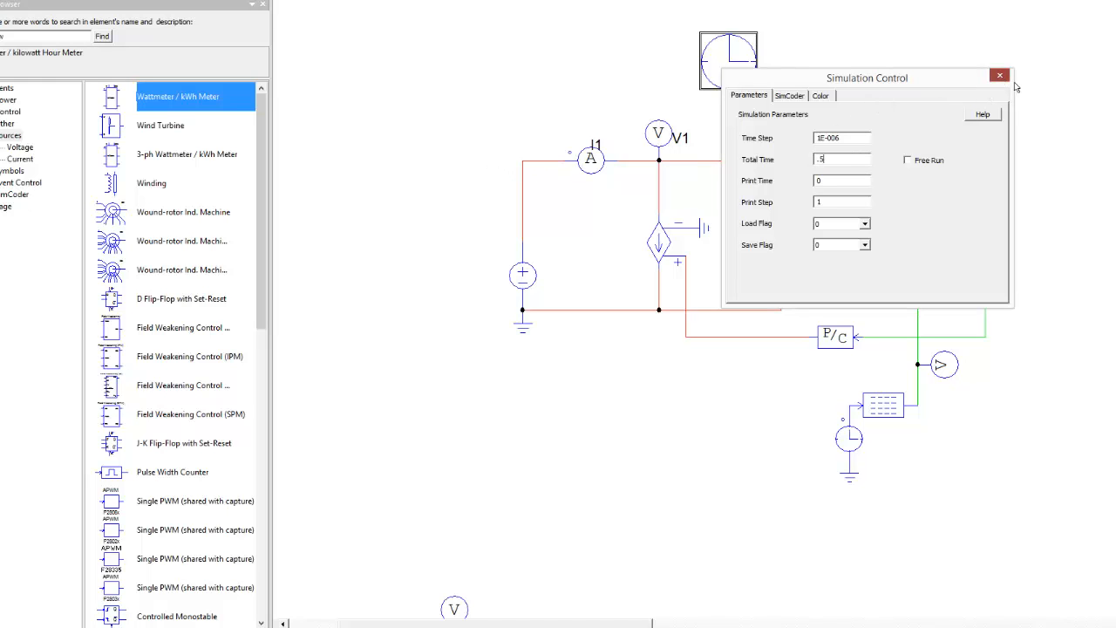
{"action": "left_click", "coordinate": [1000, 75]}
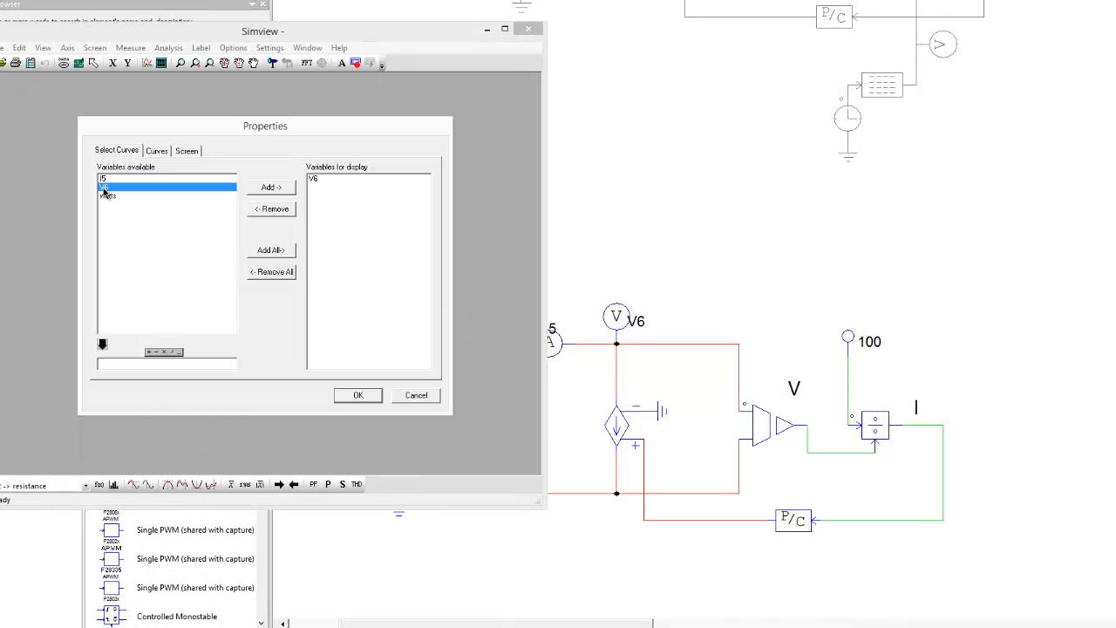
Plot V6, I5 and watts on three separate Simview screens, then close Simview.
{"action": "left_click", "coordinate": [358, 395]}
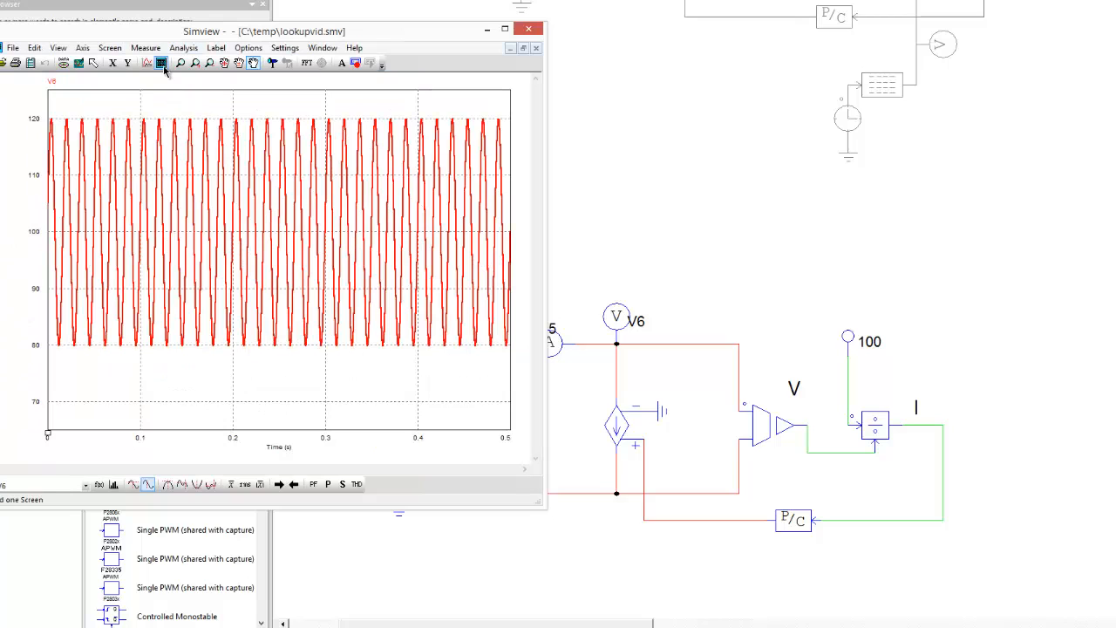
{"action": "left_click", "coordinate": [161, 63]}
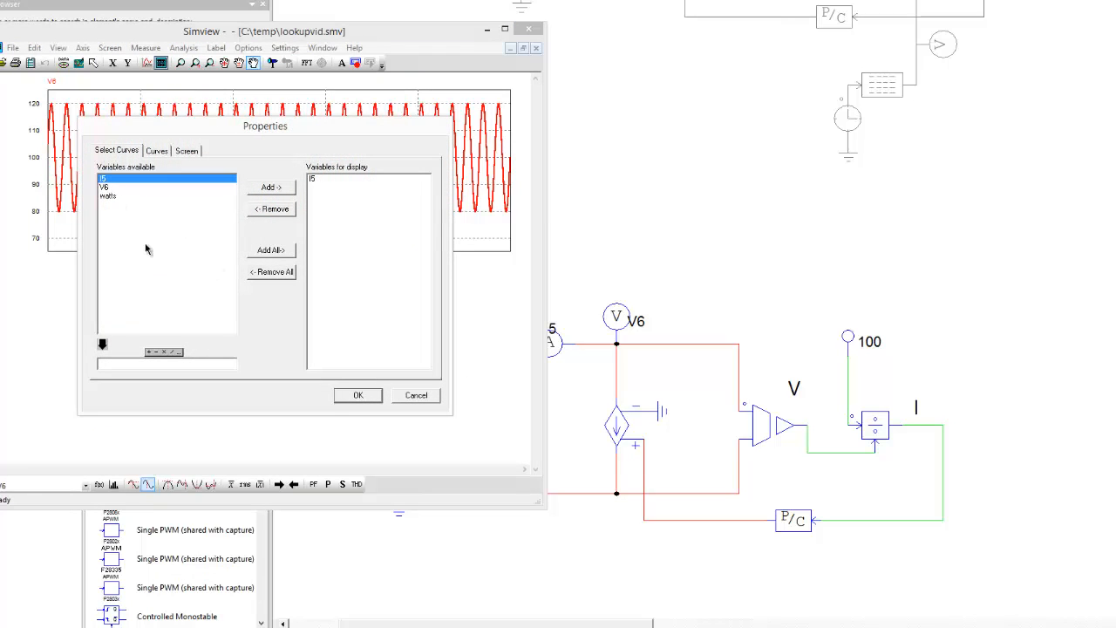
{"action": "left_click", "coordinate": [357, 395]}
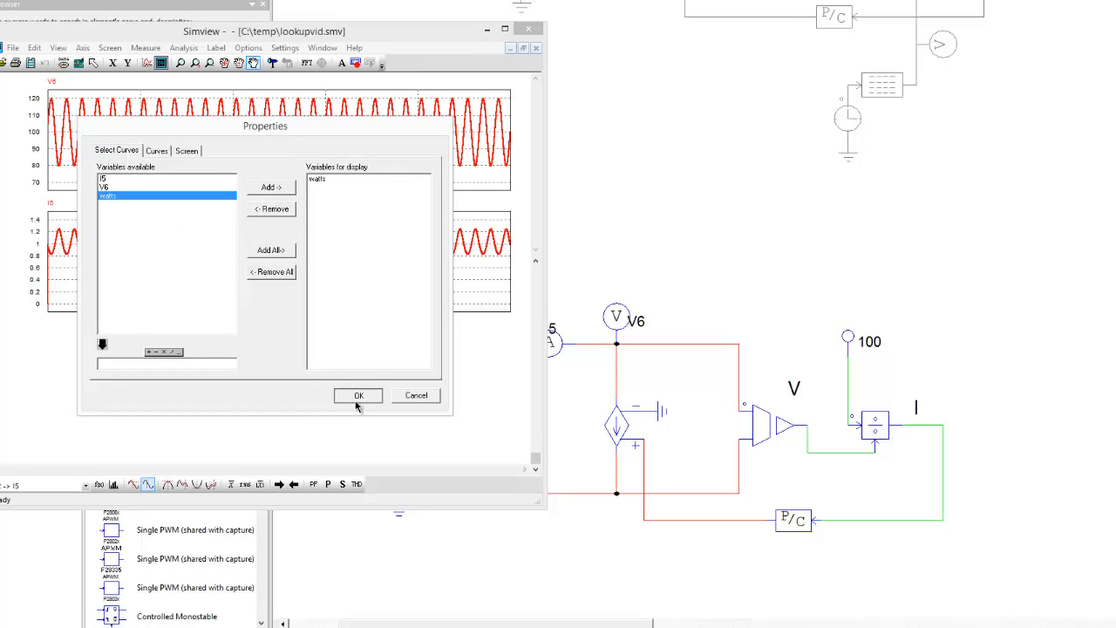
{"action": "left_click", "coordinate": [357, 395]}
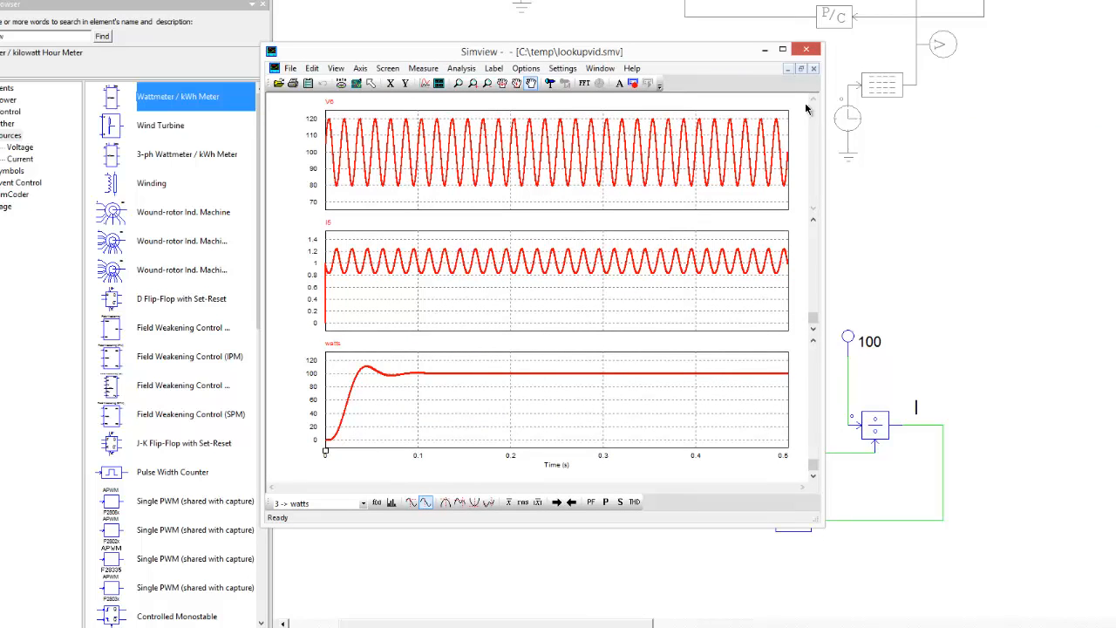
{"action": "left_click", "coordinate": [804, 48]}
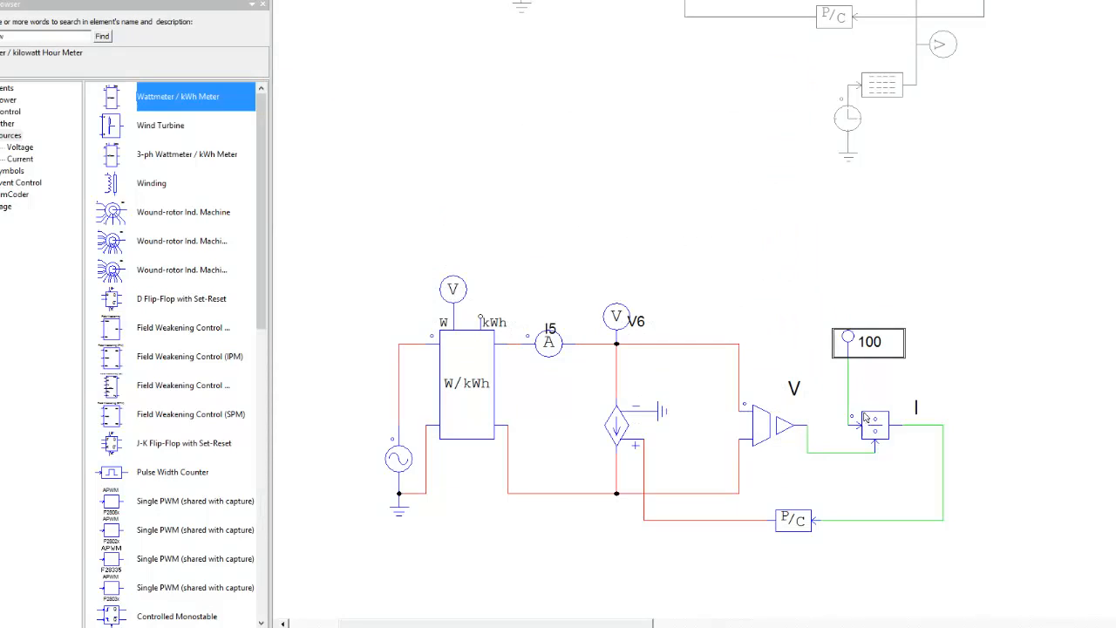
{"action": "mouse_move", "coordinate": [931, 341]}
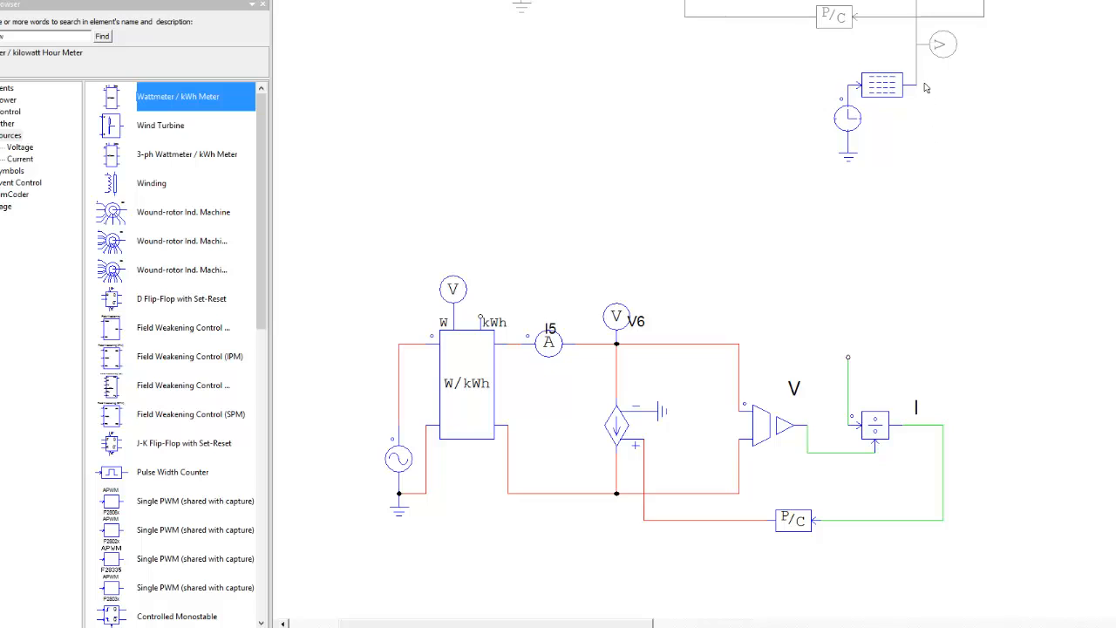
Scroll through the Simview plots of I5, V6 and the 10→30 power step.
{"action": "scroll", "scroll_direction": "down", "scroll_amount": 3}
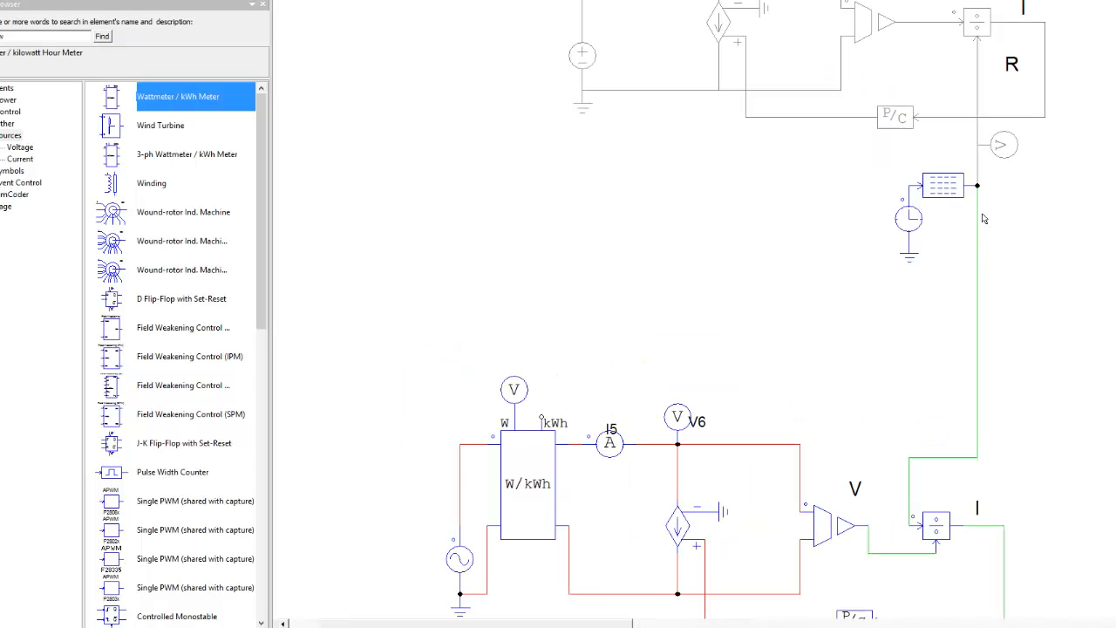
{"action": "mouse_move", "coordinate": [920, 260]}
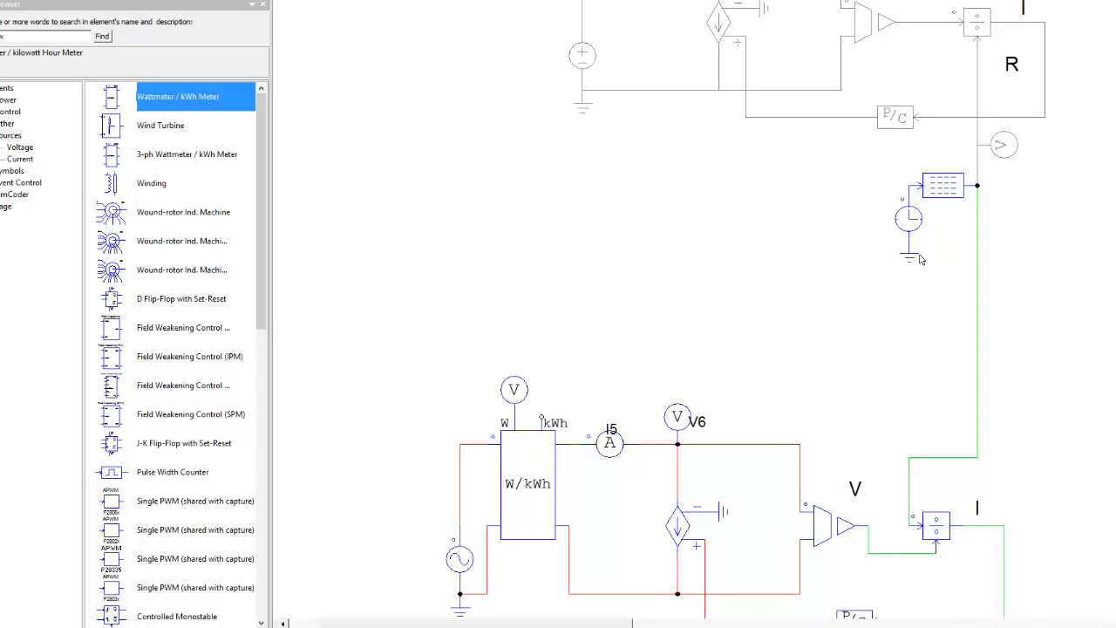
{"action": "mouse_move", "coordinate": [928, 250]}
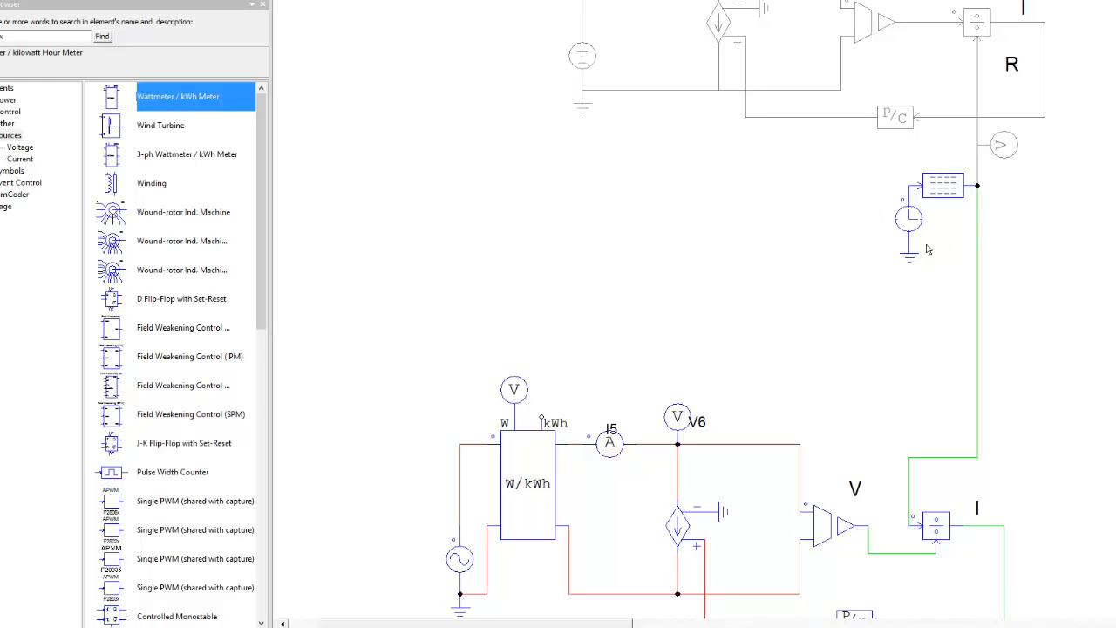
{"action": "scroll", "scroll_direction": "down", "scroll_amount": 3}
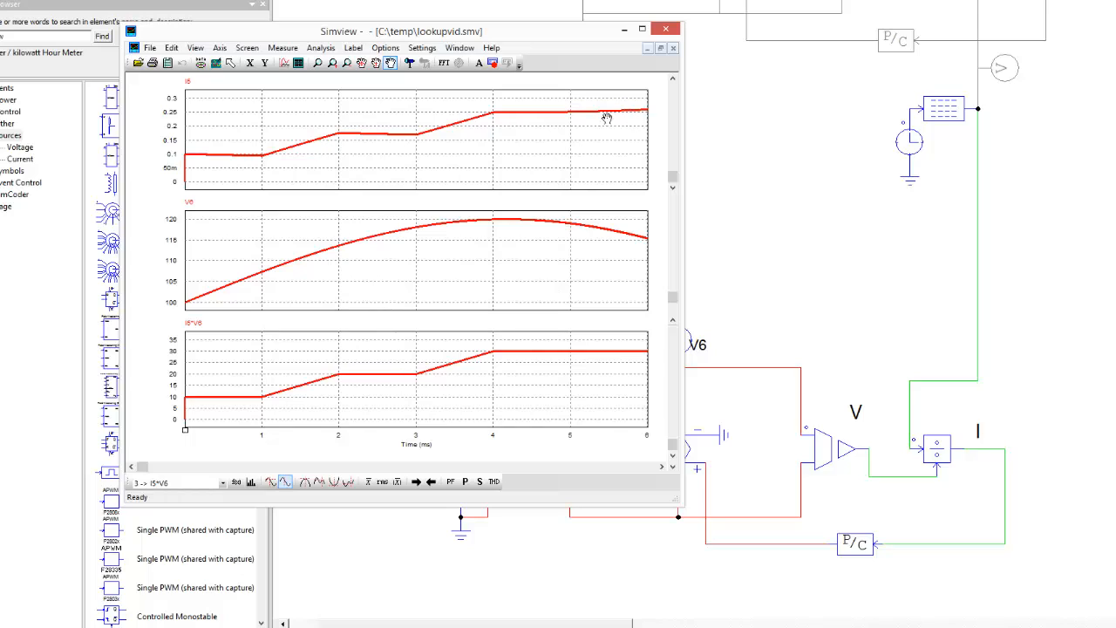
{"action": "mouse_move", "coordinate": [233, 347]}
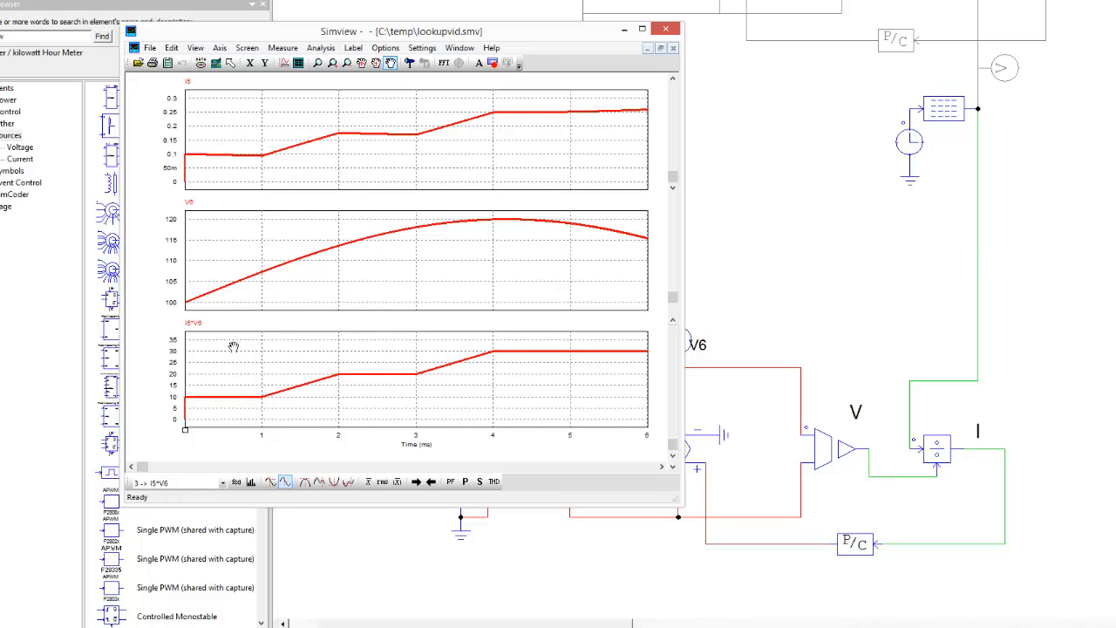
{"action": "mouse_move", "coordinate": [205, 399]}
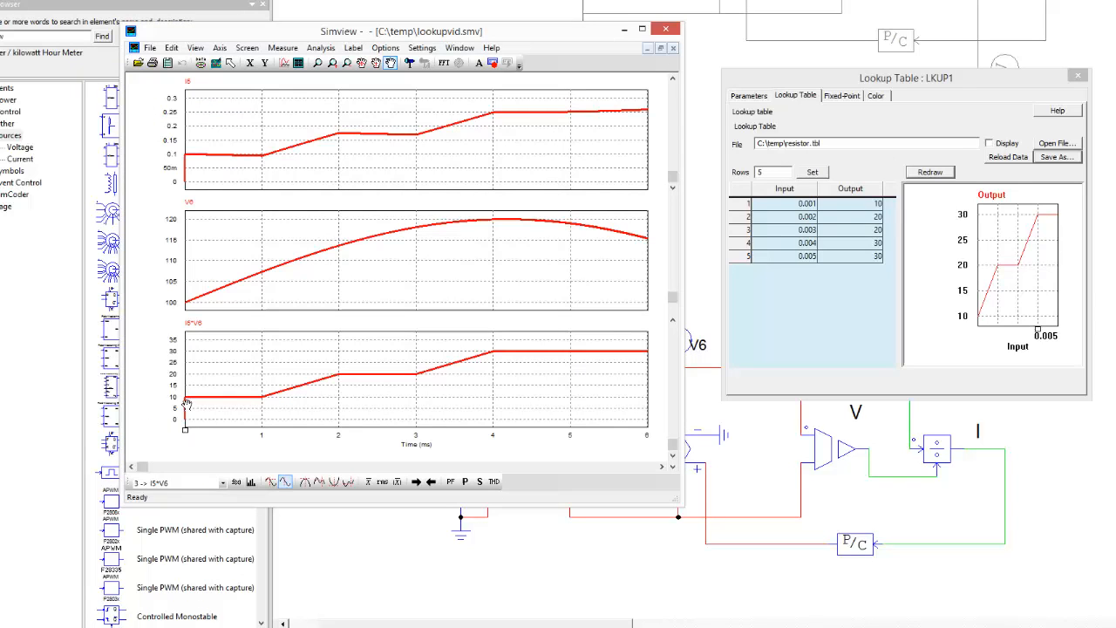
{"action": "mouse_move", "coordinate": [262, 407]}
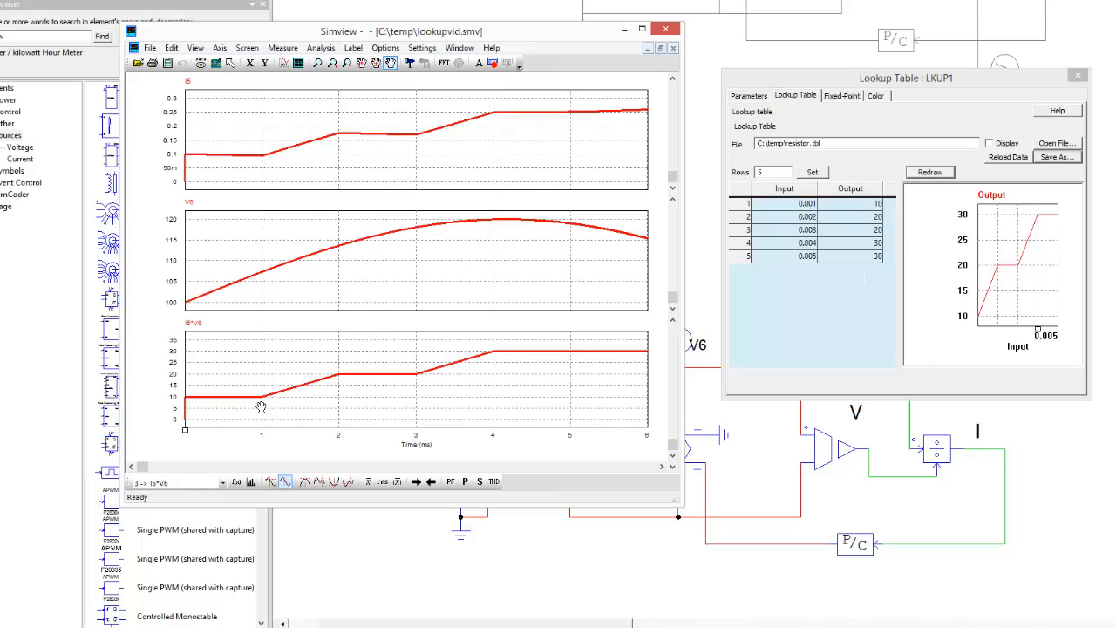
{"action": "mouse_move", "coordinate": [410, 379]}
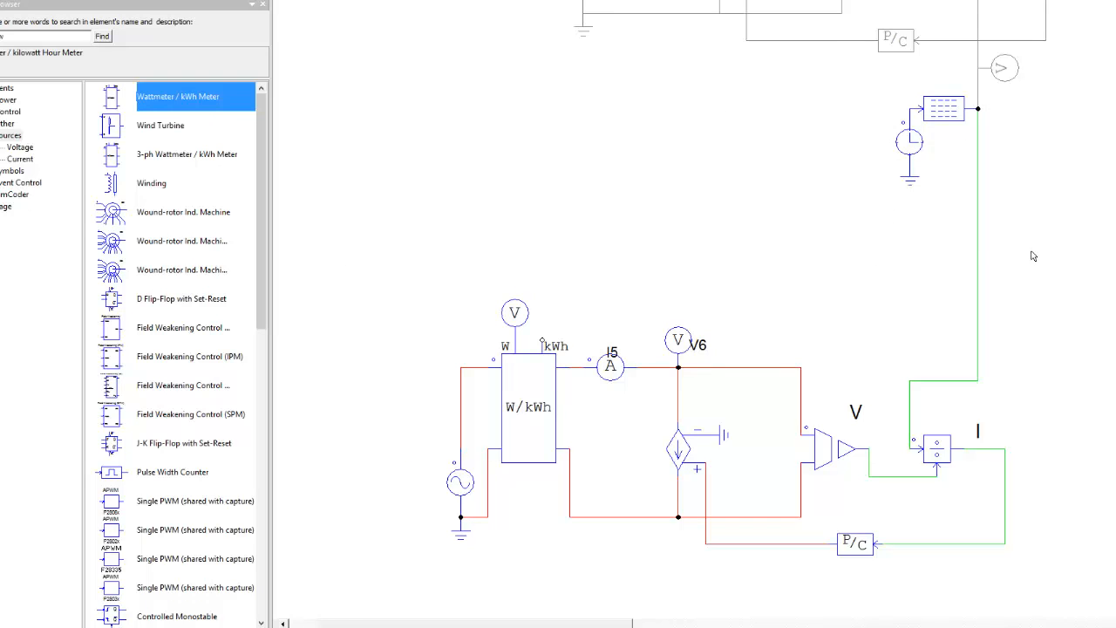
{"action": "mouse_move", "coordinate": [996, 262]}
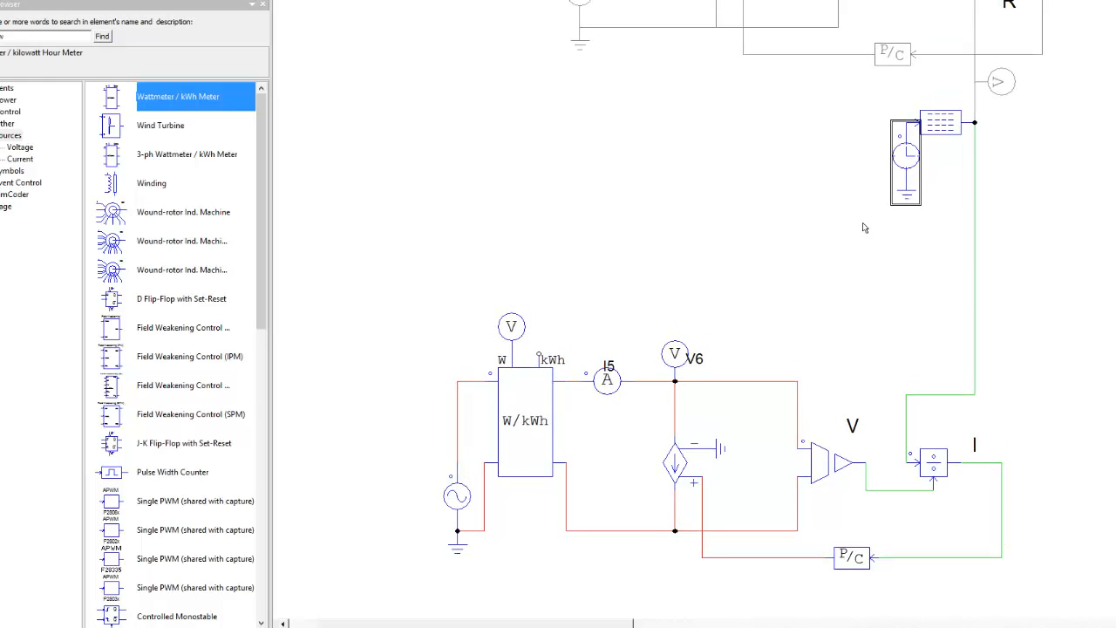
{"action": "mouse_move", "coordinate": [795, 275]}
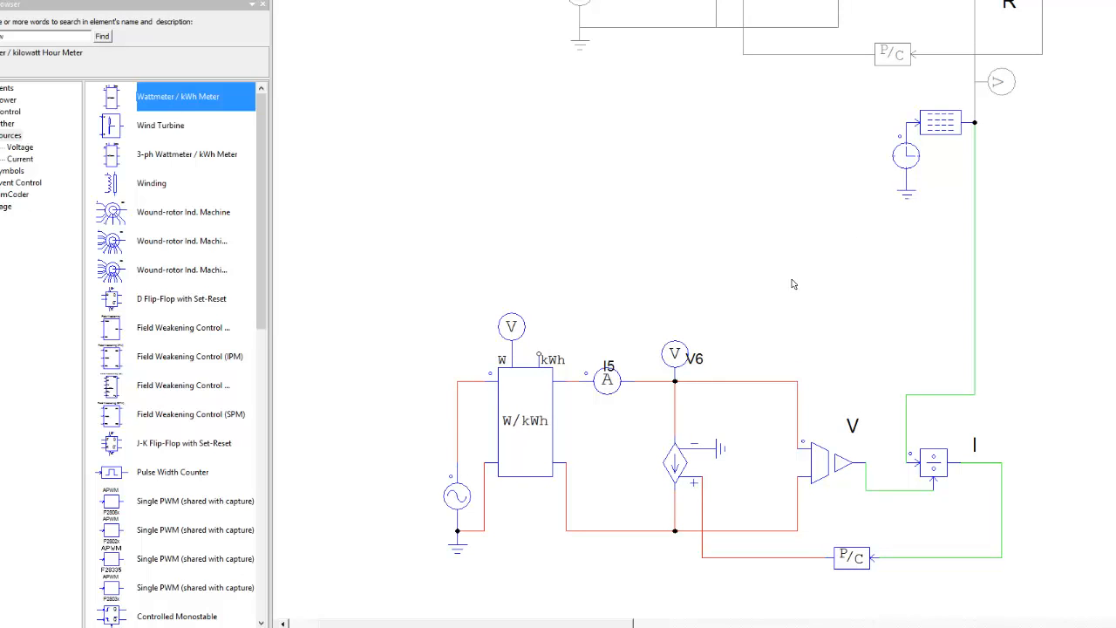
{"action": "mouse_move", "coordinate": [731, 305]}
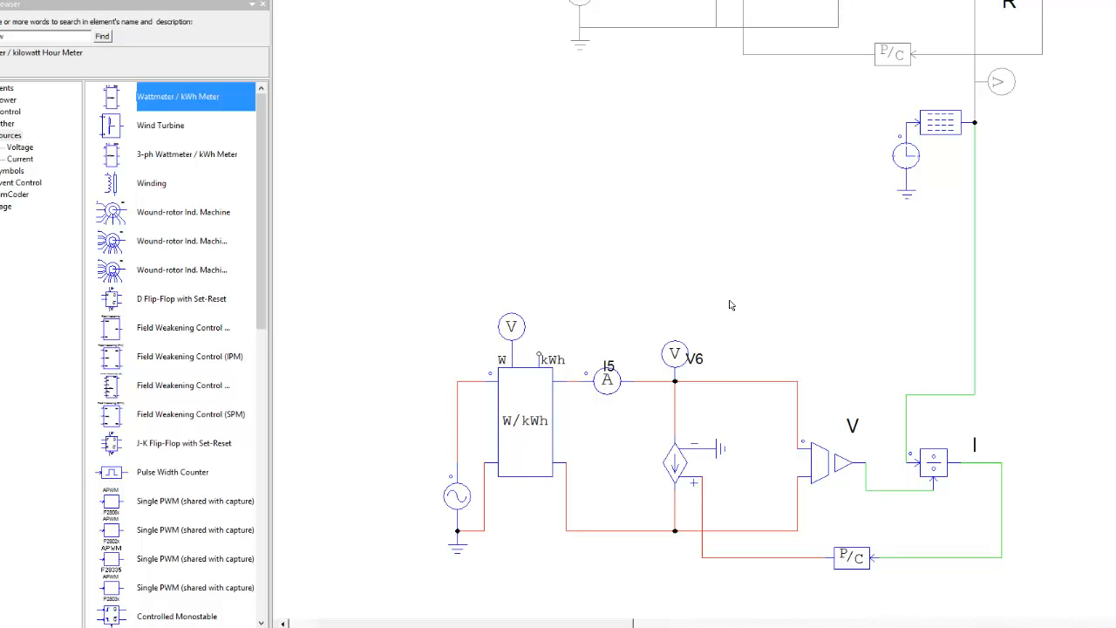
{"action": "mouse_move", "coordinate": [739, 296]}
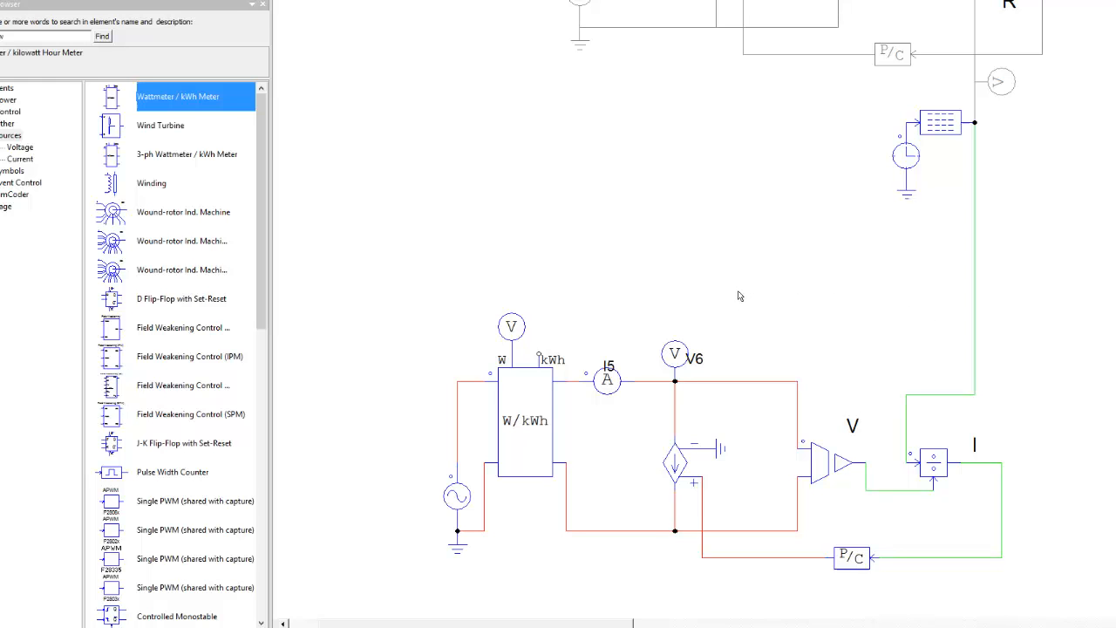
{"action": "mouse_move", "coordinate": [712, 295]}
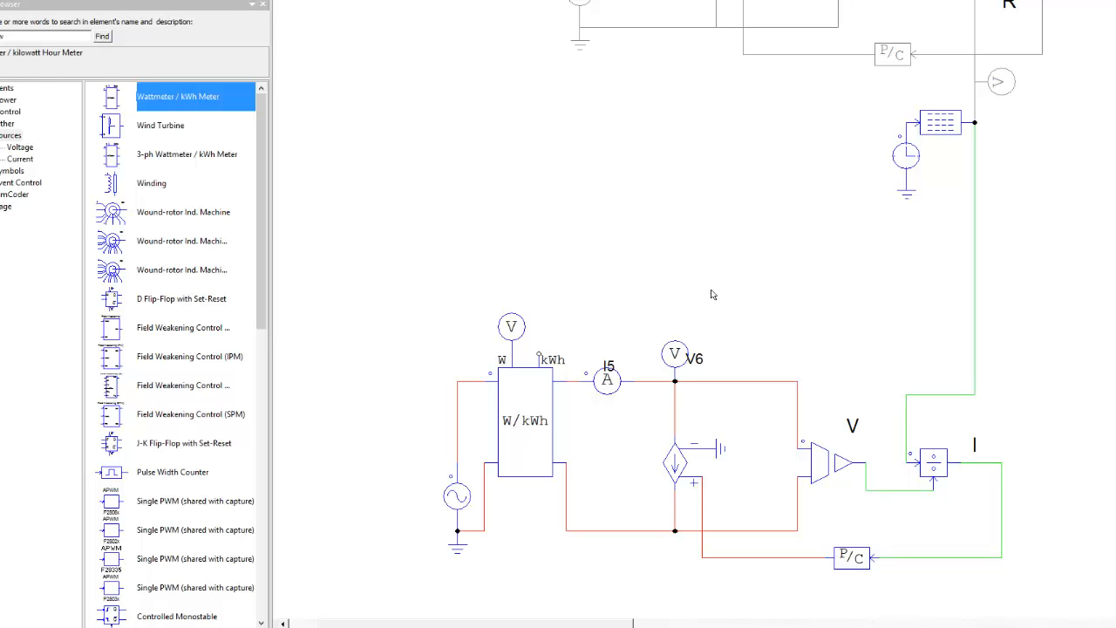